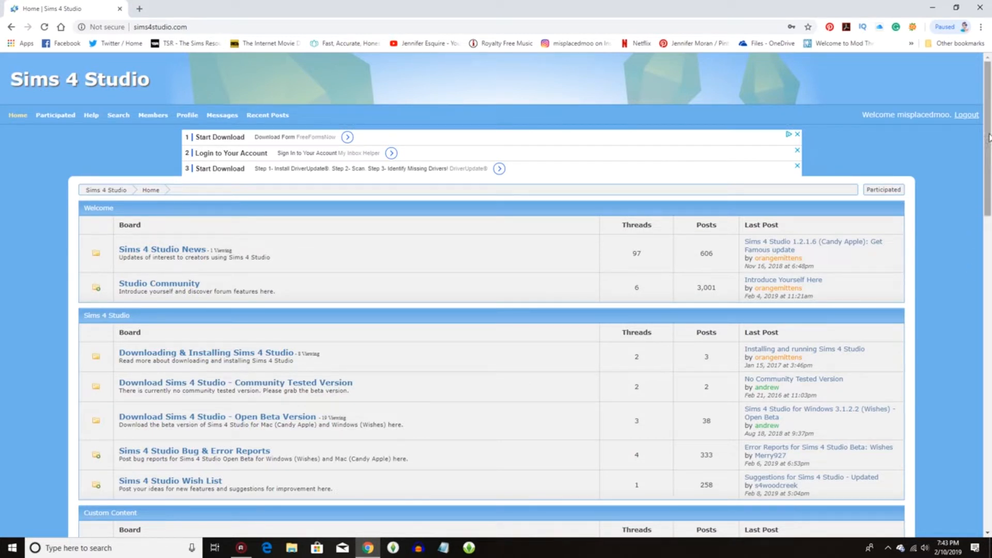
mouse_move(808, 216)
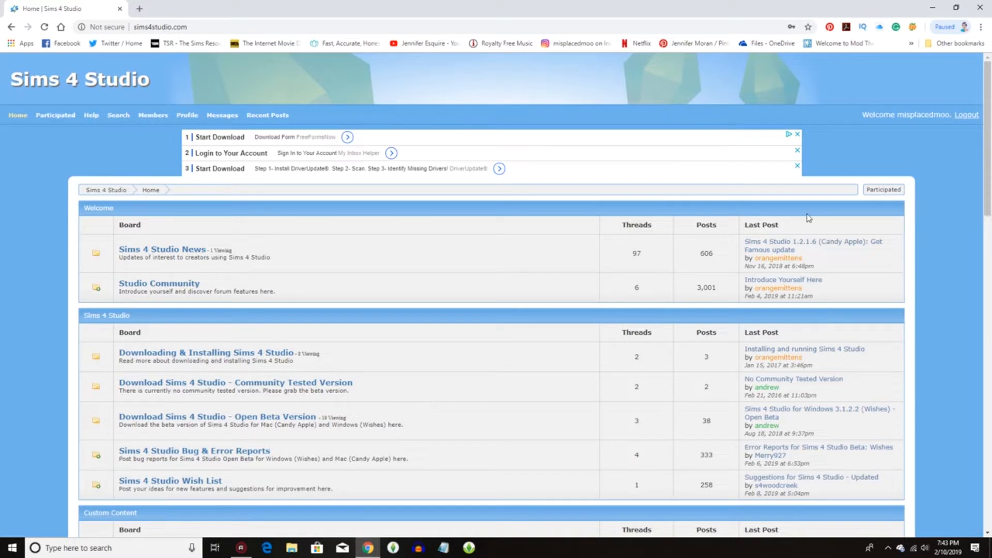
mouse_move(466, 272)
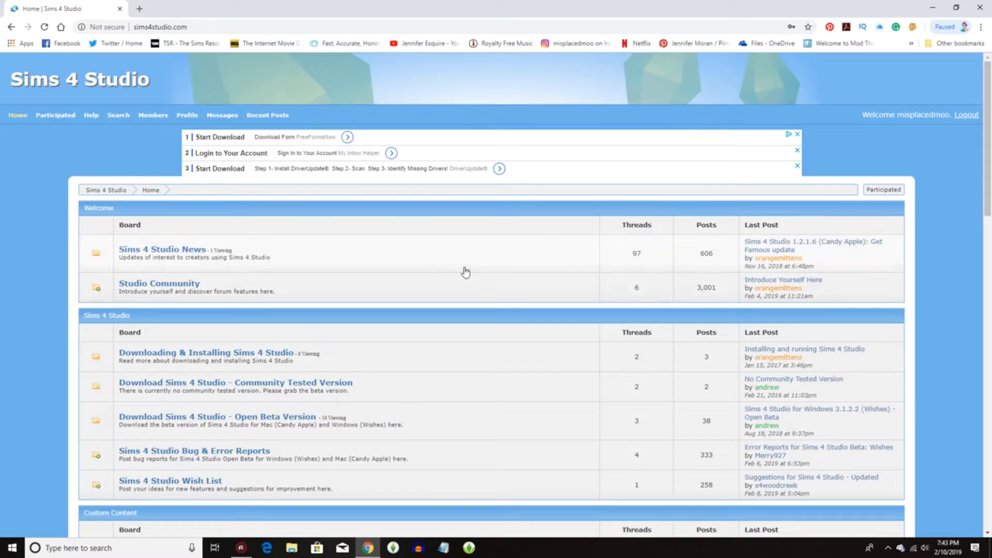
Open the Downloading & Installing Sims 4 Studio board from the forum home page.
scroll("down", 3)
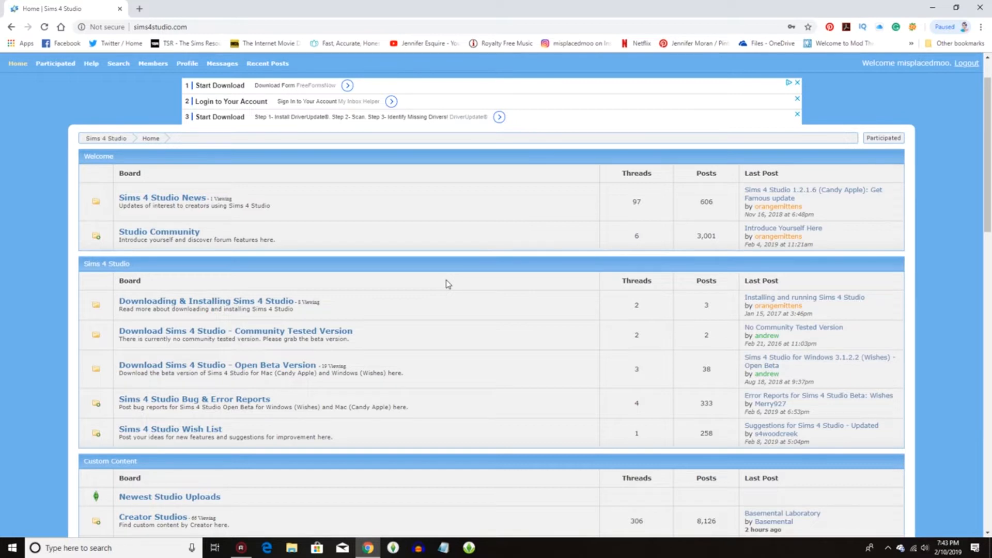
mouse_move(445, 281)
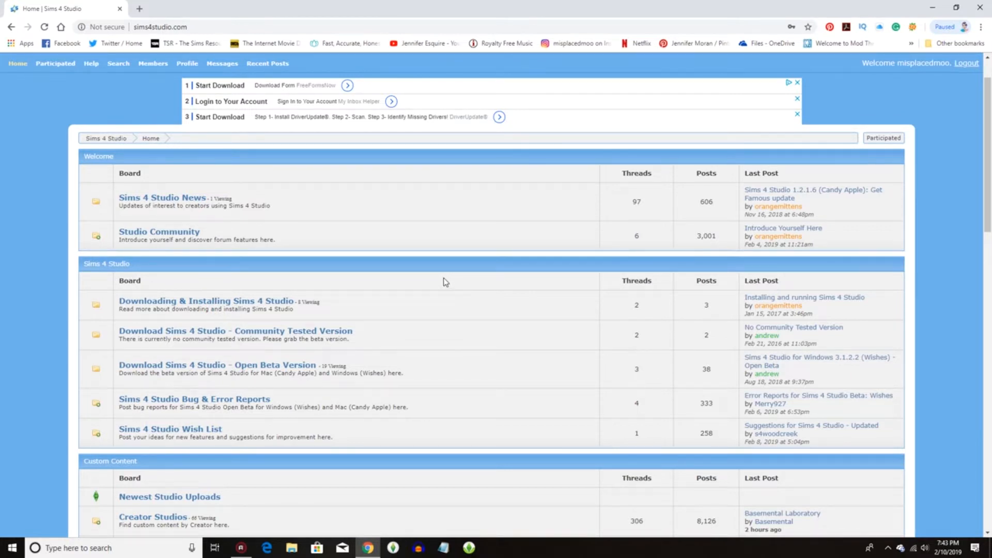
scroll("down", 3)
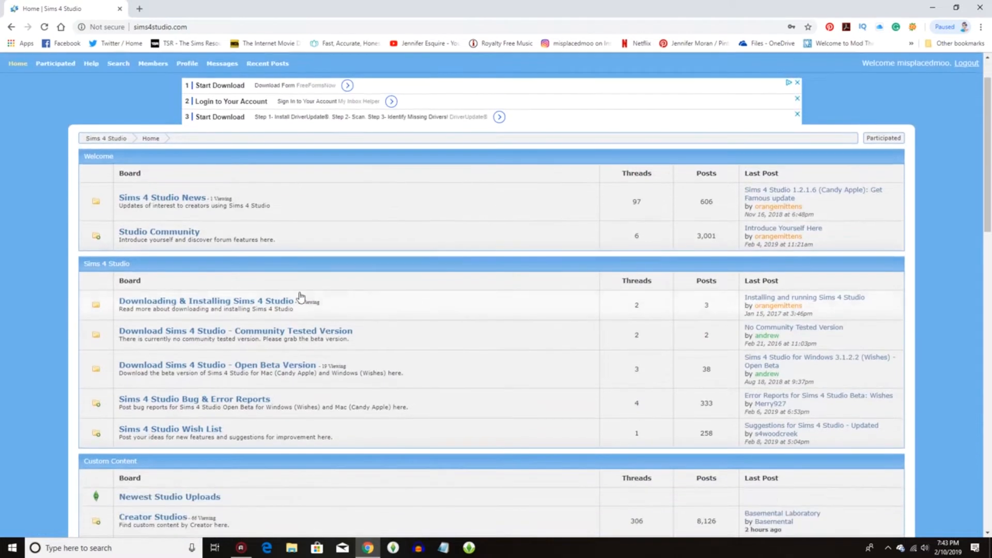
left_click(205, 301)
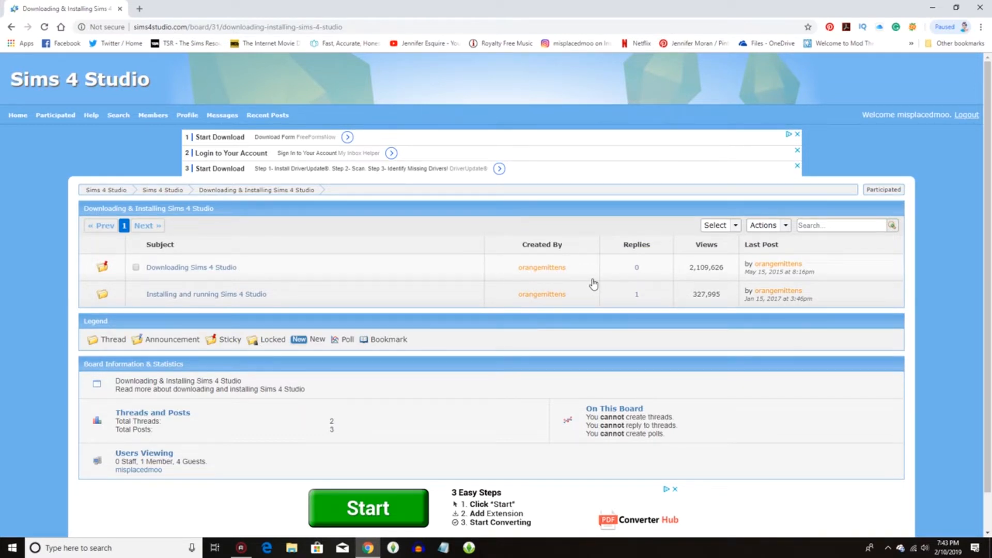
mouse_move(565, 277)
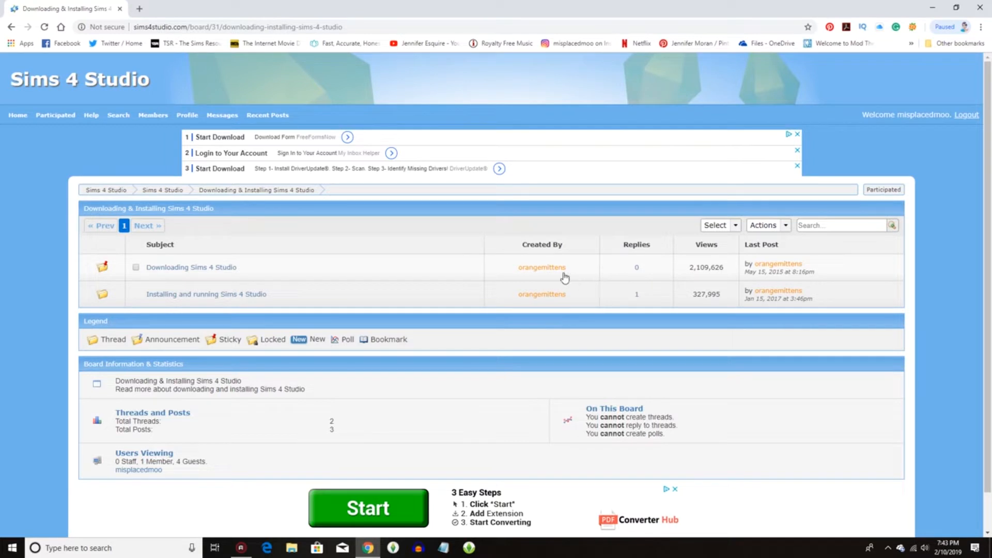
mouse_move(538, 269)
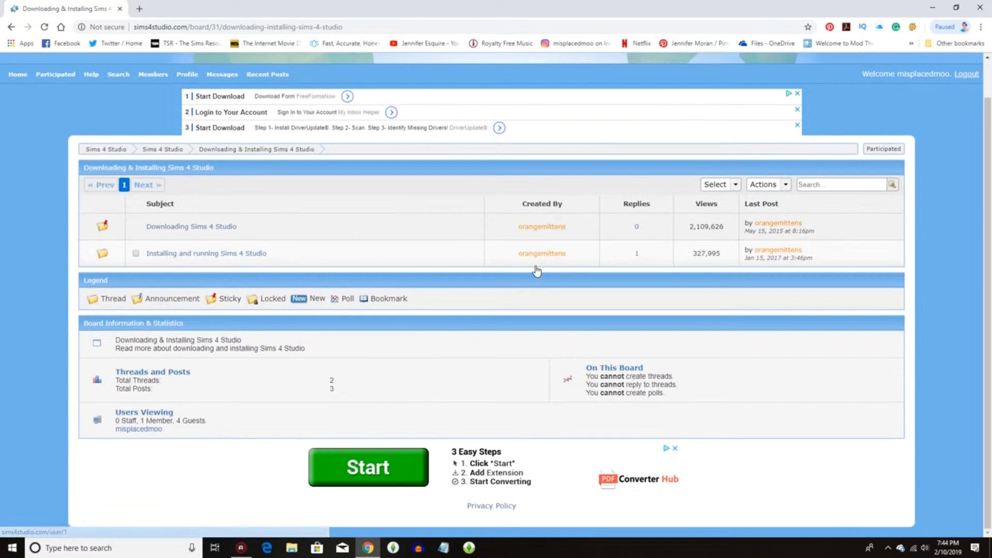
left_click(541, 226)
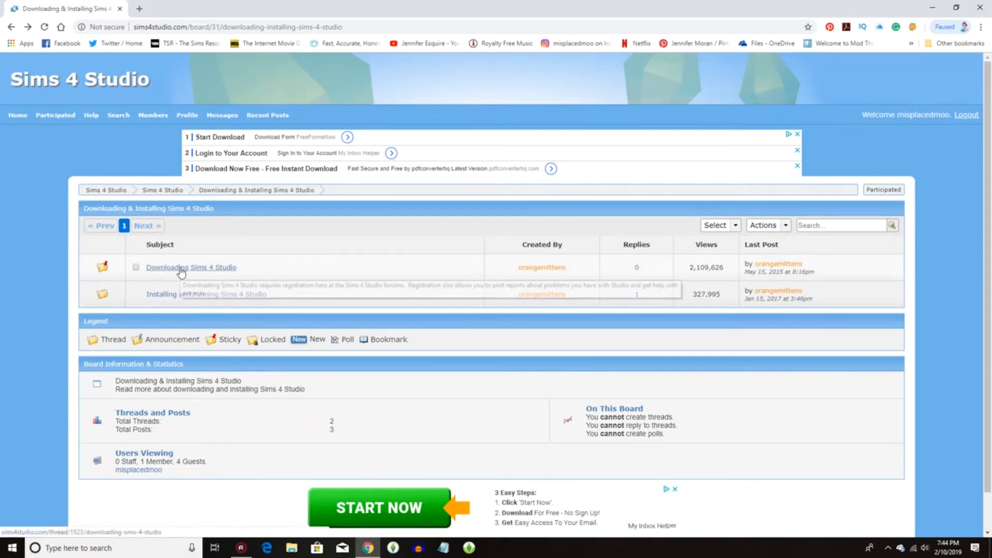
Open the Downloading Sims 4 Studio thread, follow the Windows Wishes link, and reach its Download section.
left_click(191, 267)
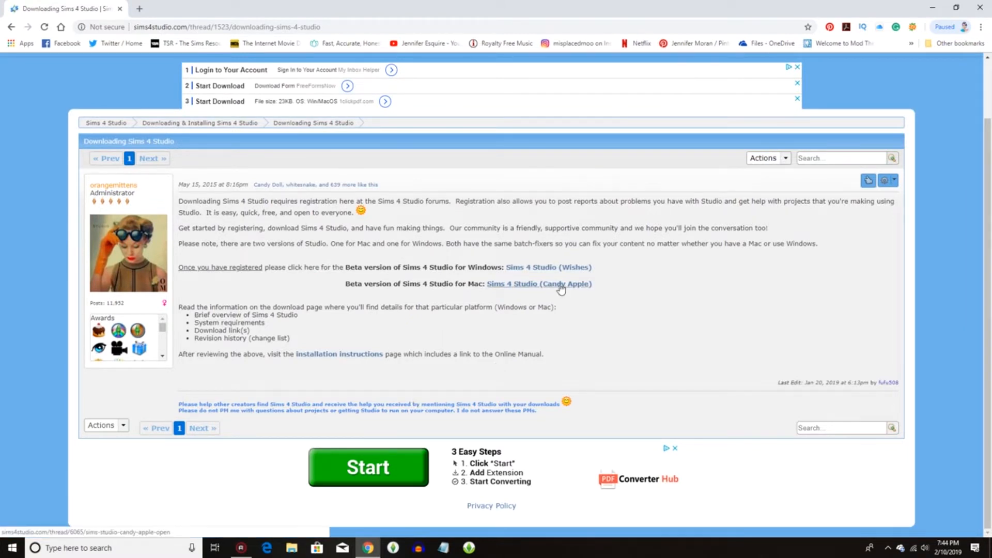
mouse_move(566, 290)
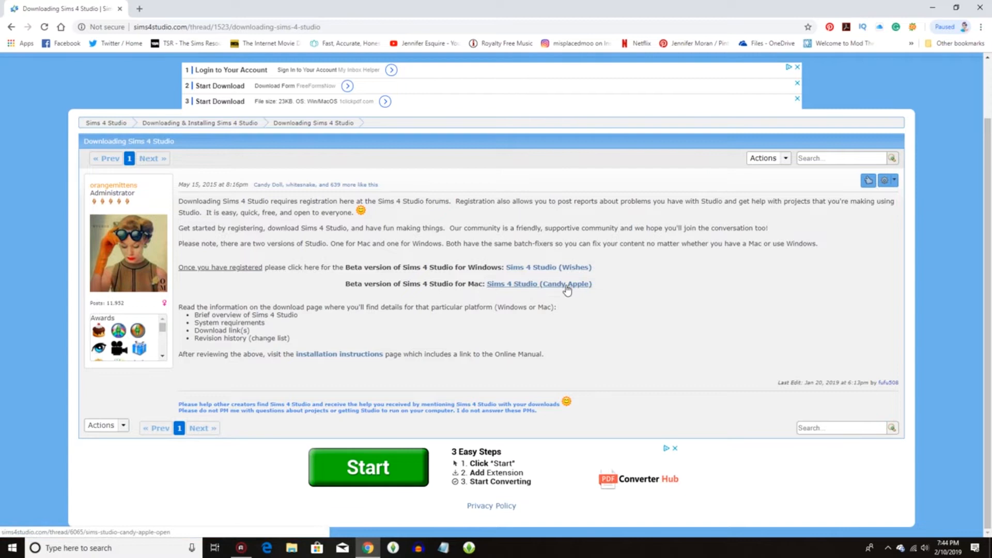
mouse_move(564, 275)
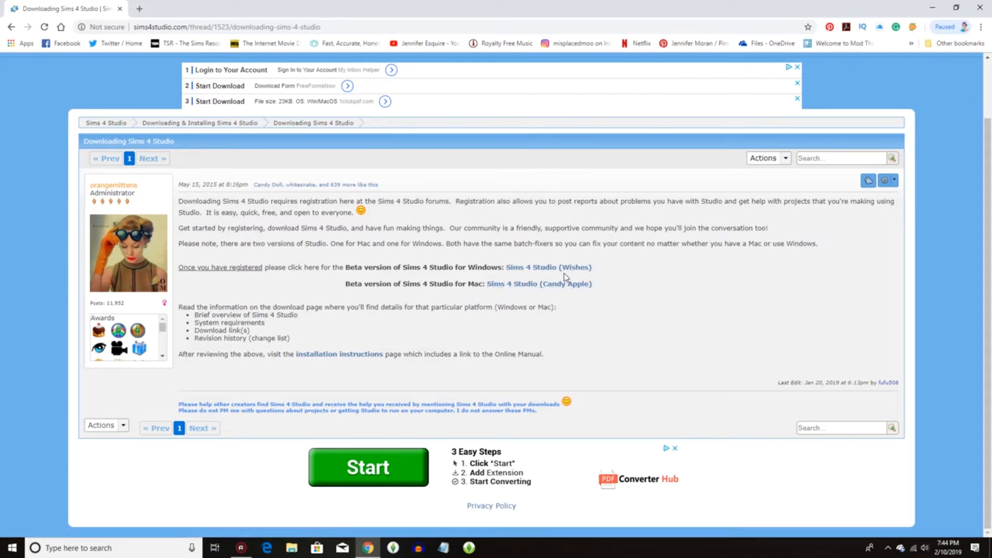
mouse_move(542, 271)
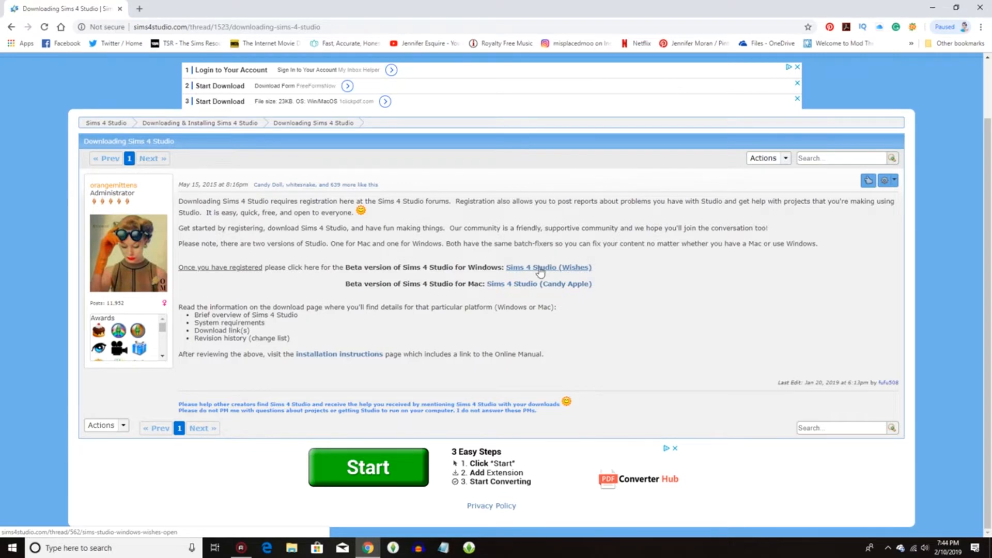
left_click(548, 267)
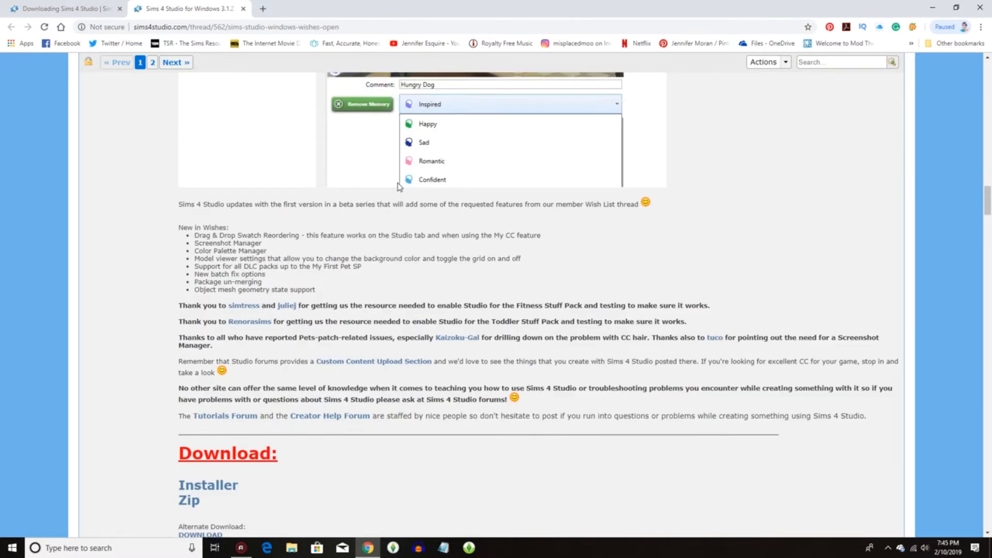
scroll("down", 3)
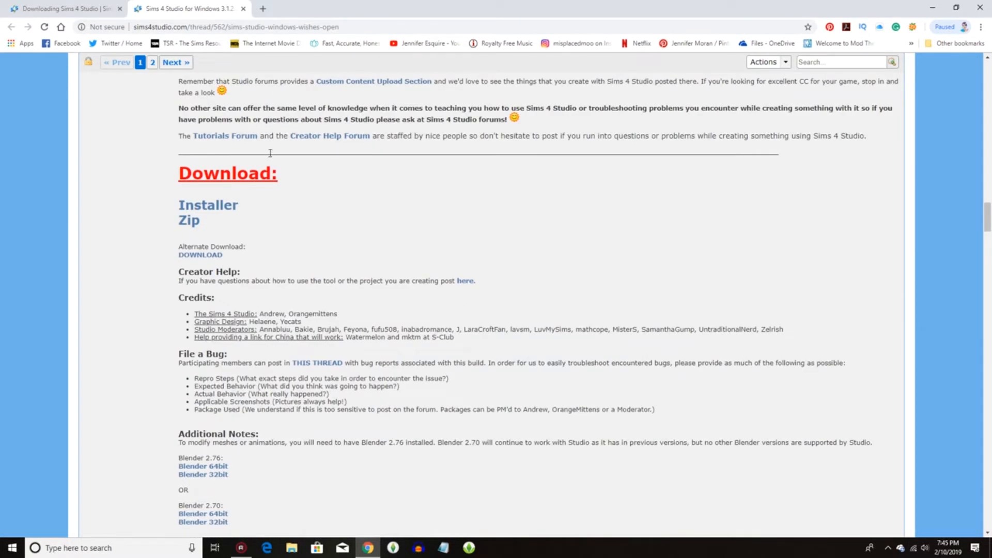
mouse_move(215, 208)
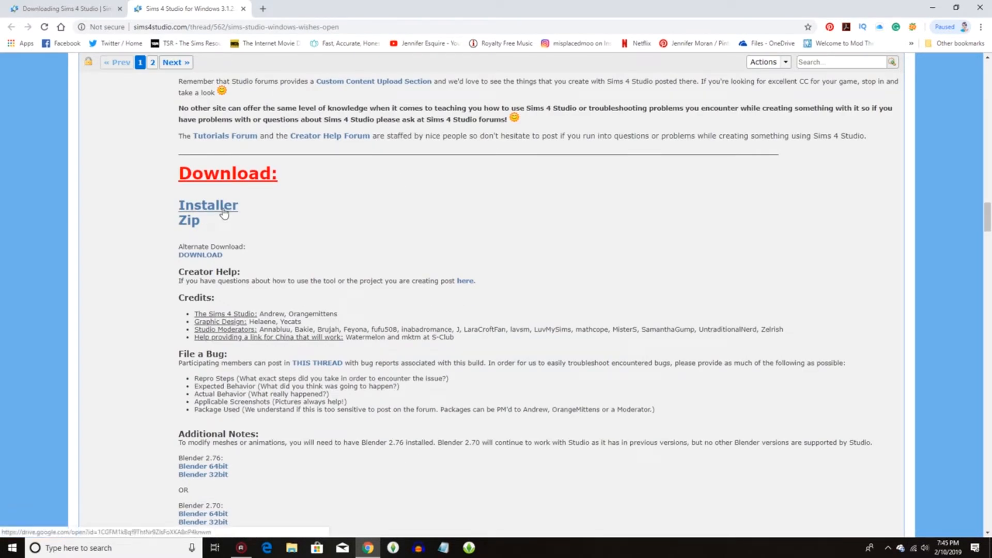
Download InstallSims4Studio v3.1.2.2 (Wishes) from Google Drive and save it to Downloads.
left_click(208, 205)
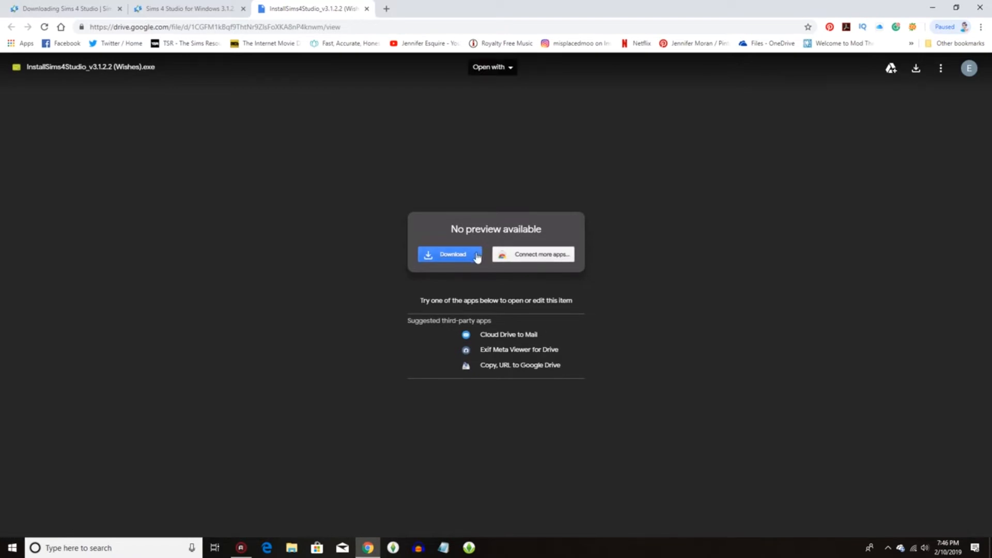
left_click(451, 255)
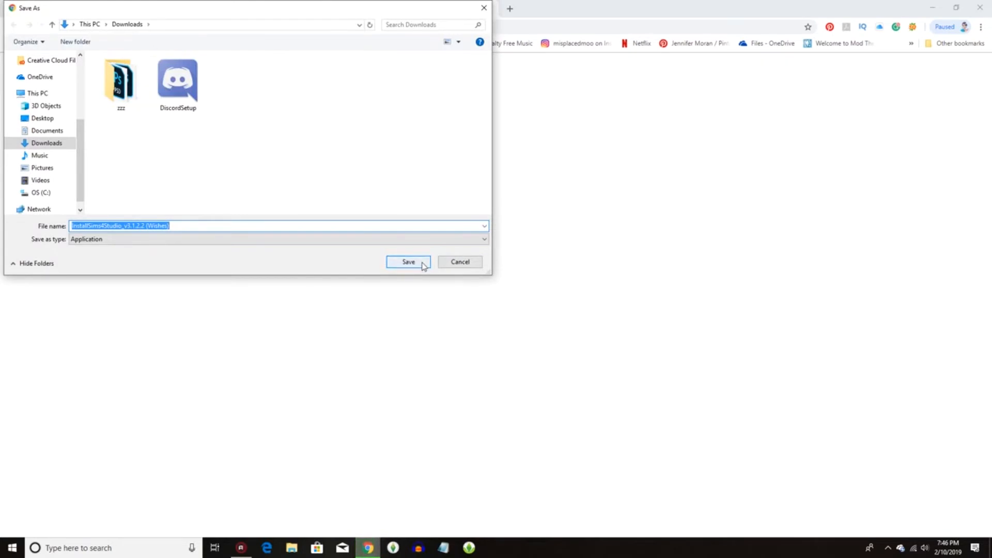
left_click(408, 262)
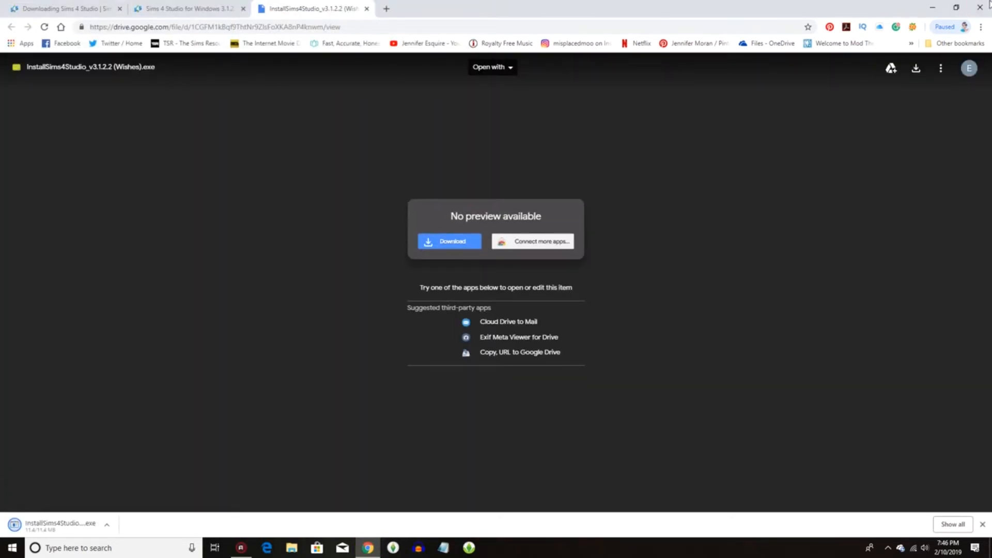
left_click(982, 6)
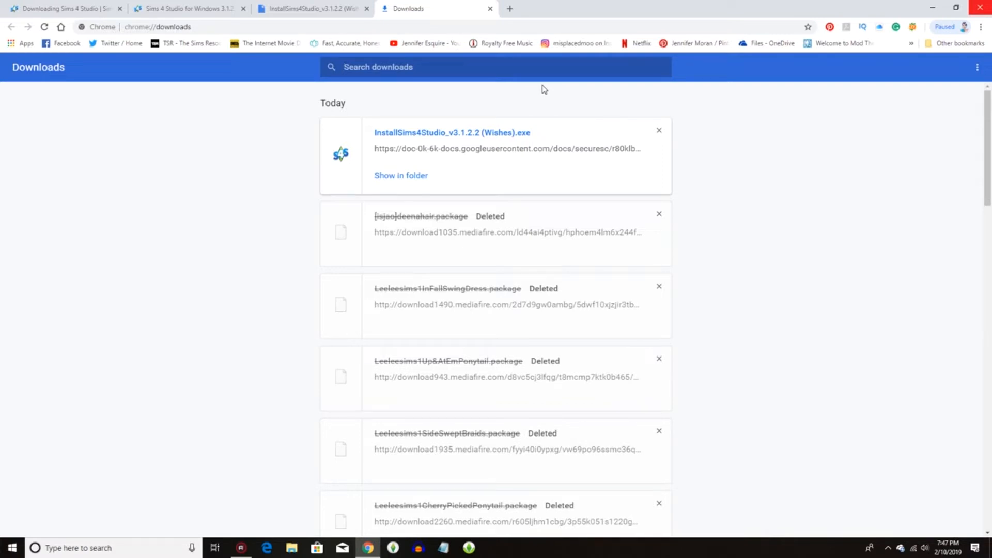
mouse_move(548, 43)
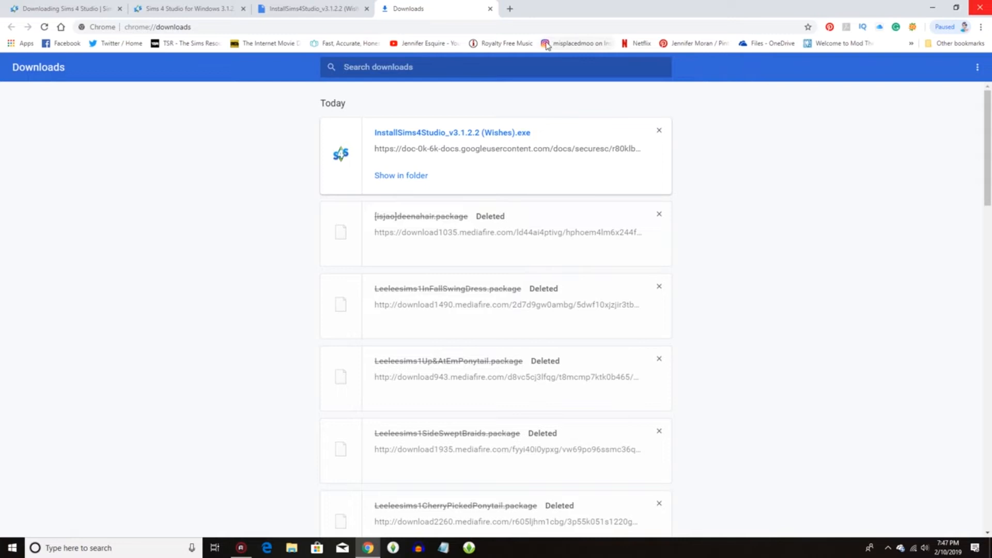
mouse_move(491, 11)
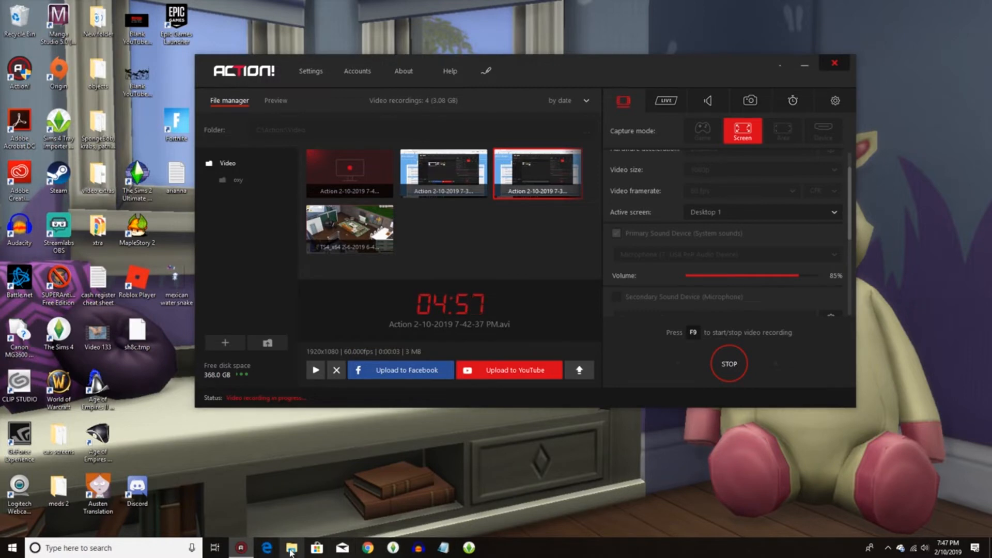
Open File Explorer and go to the Downloads folder containing the installer.
left_click(291, 547)
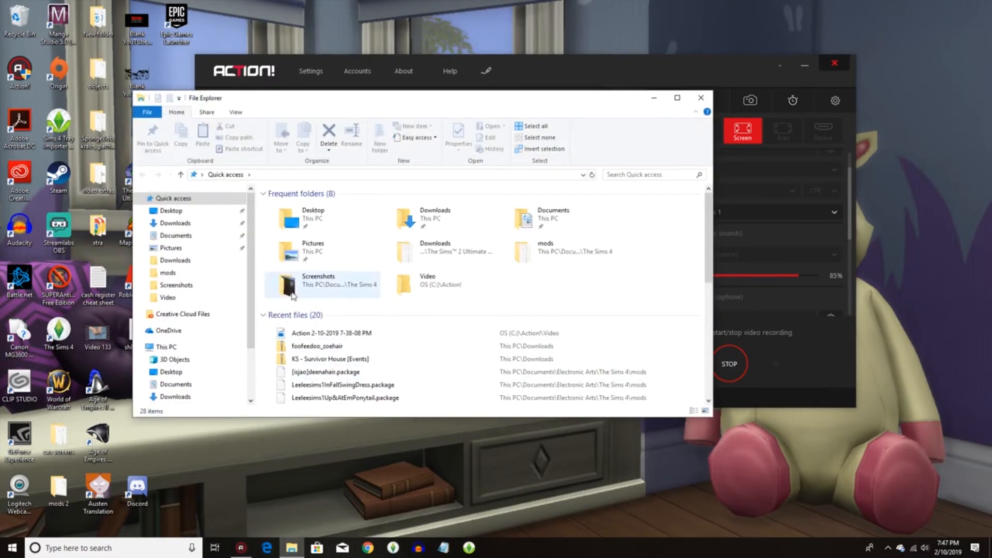
left_click(176, 223)
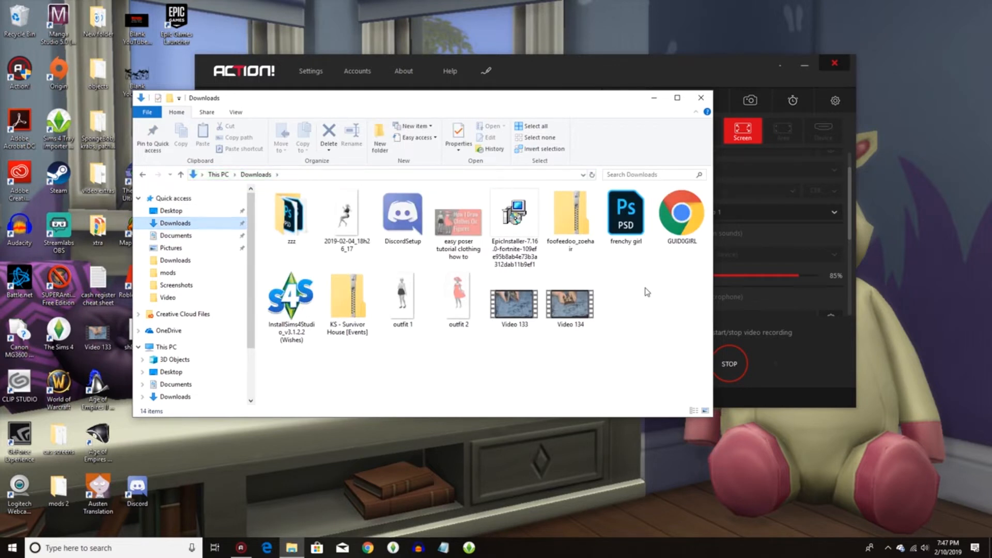
mouse_move(432, 298)
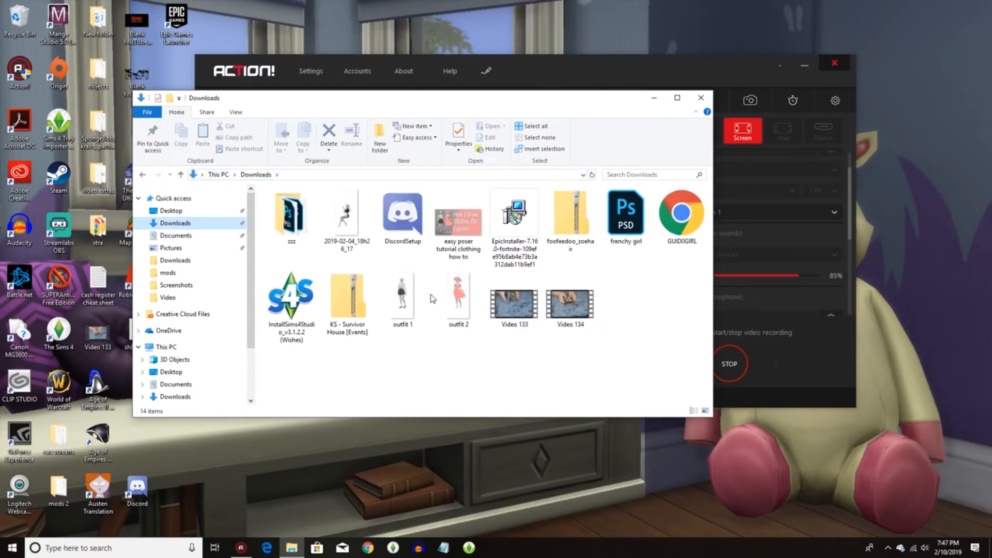
mouse_move(601, 298)
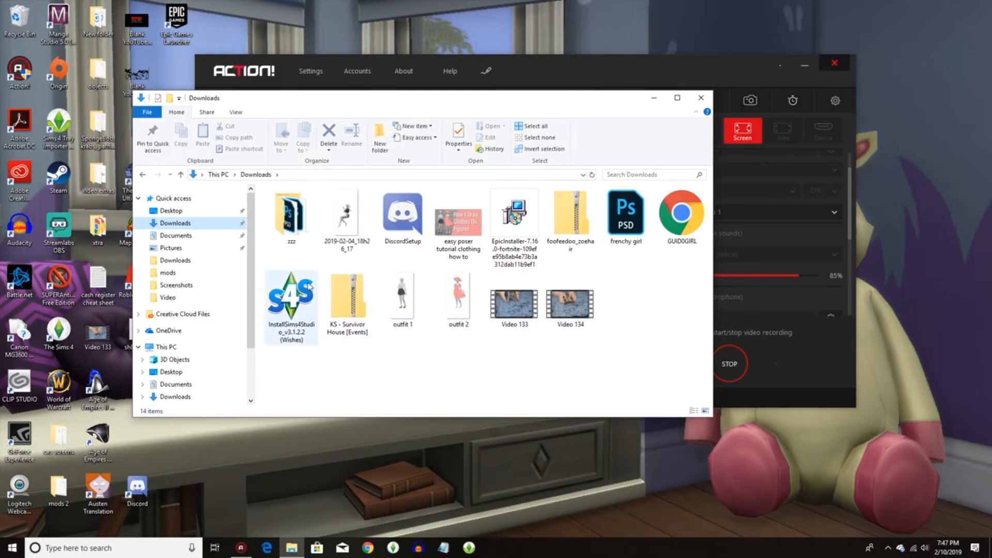
mouse_move(287, 318)
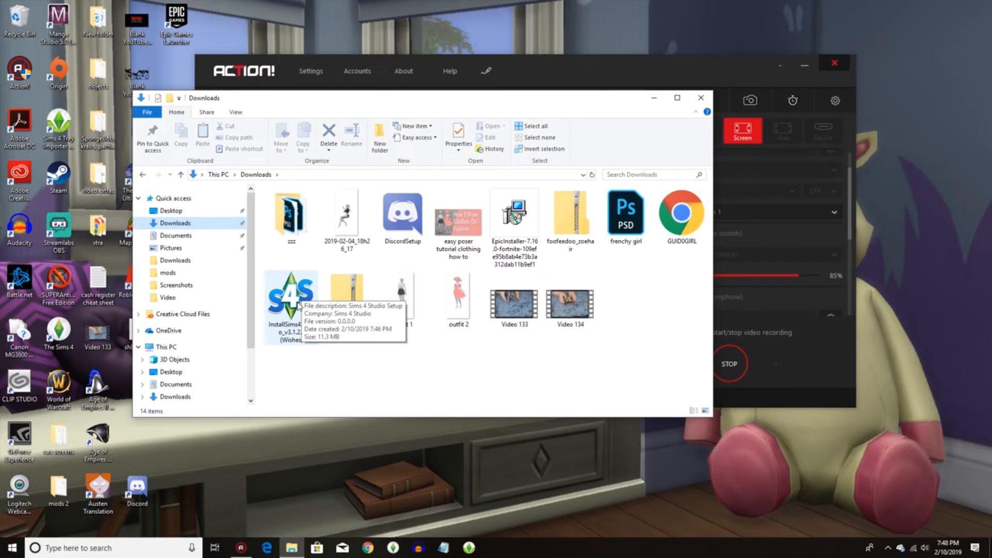
Run the InstallSims4Studio installer from the Downloads folder.
right_click(292, 297)
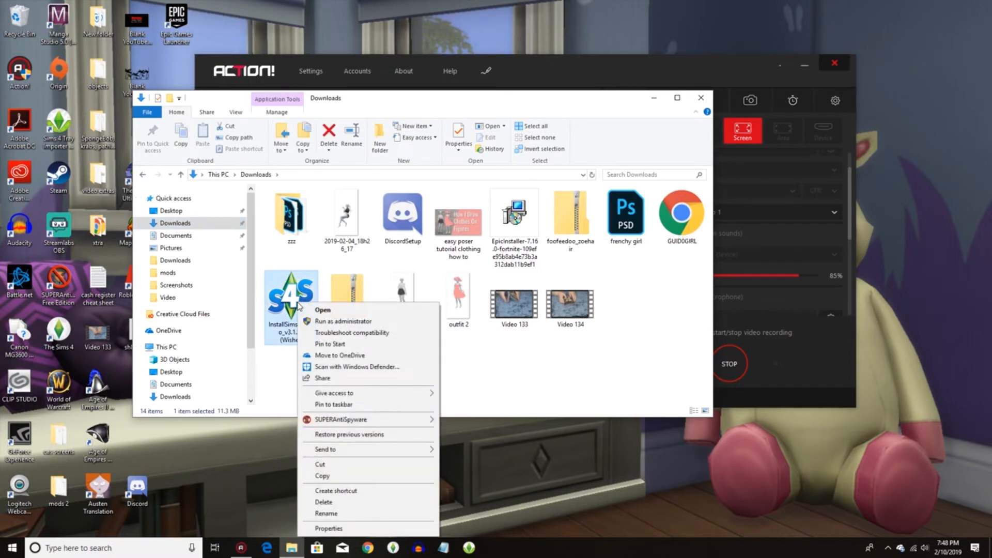
mouse_move(343, 322)
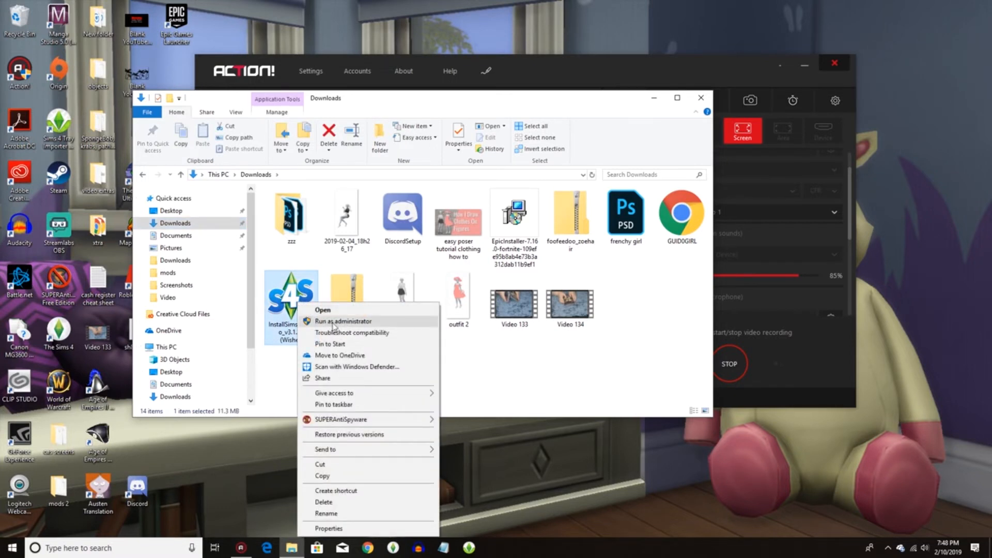
mouse_move(339, 313)
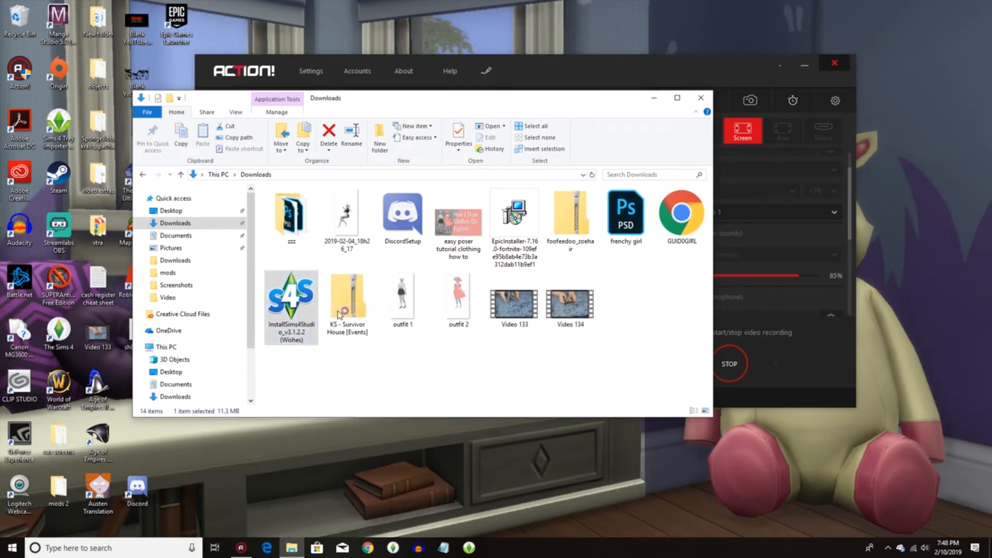
double_click(292, 294)
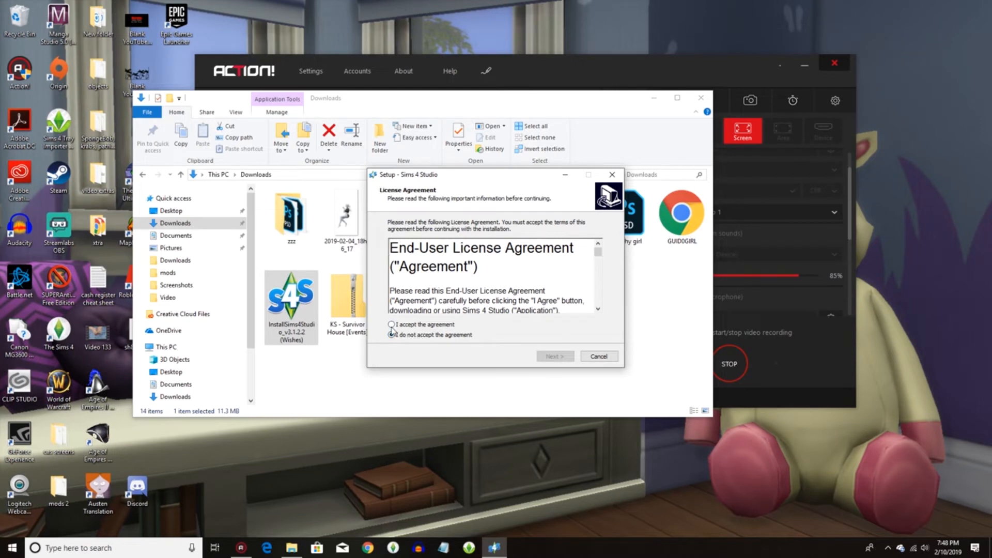
Accept the Sims 4 Studio license agreement and continue to the install location page.
left_click(391, 323)
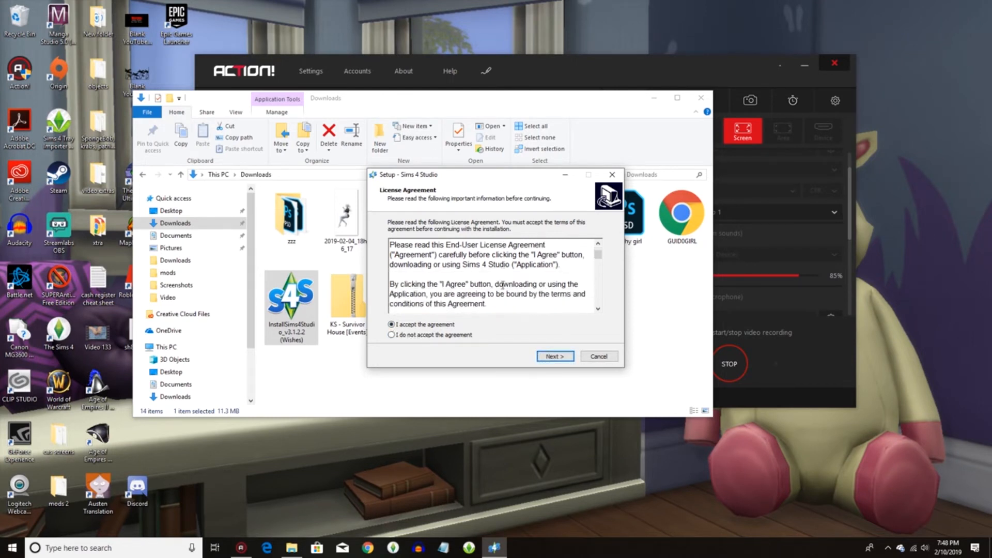
scroll("down", 3)
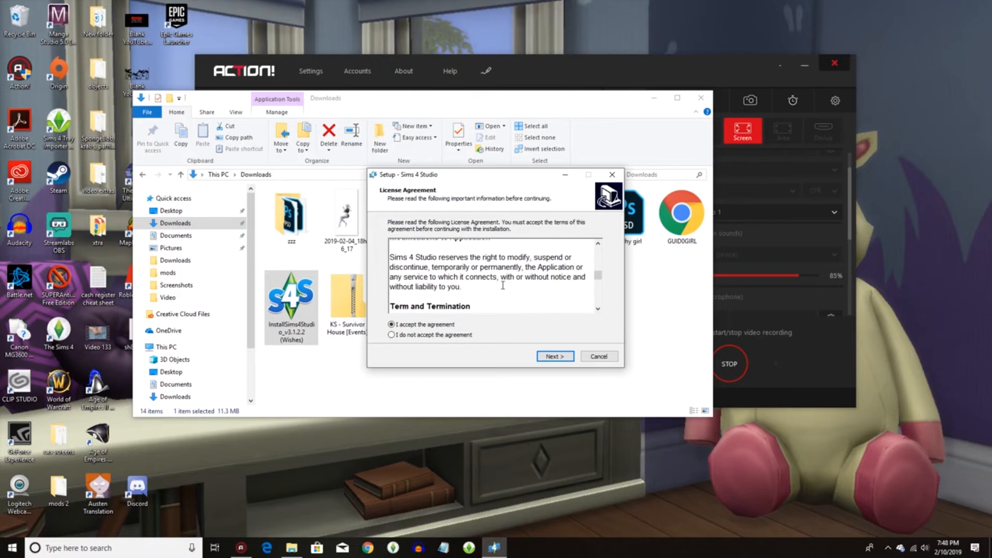
scroll("down", 3)
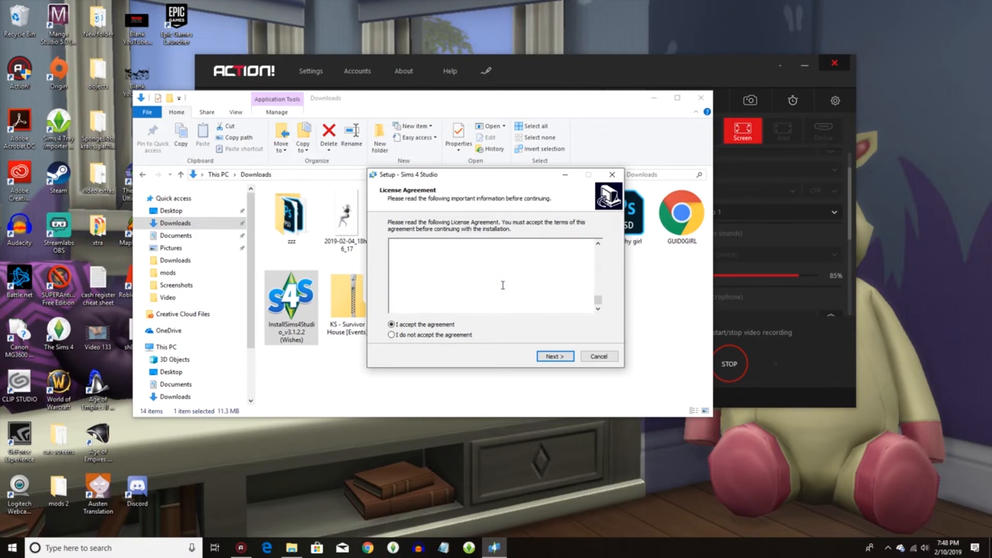
scroll("down", 3)
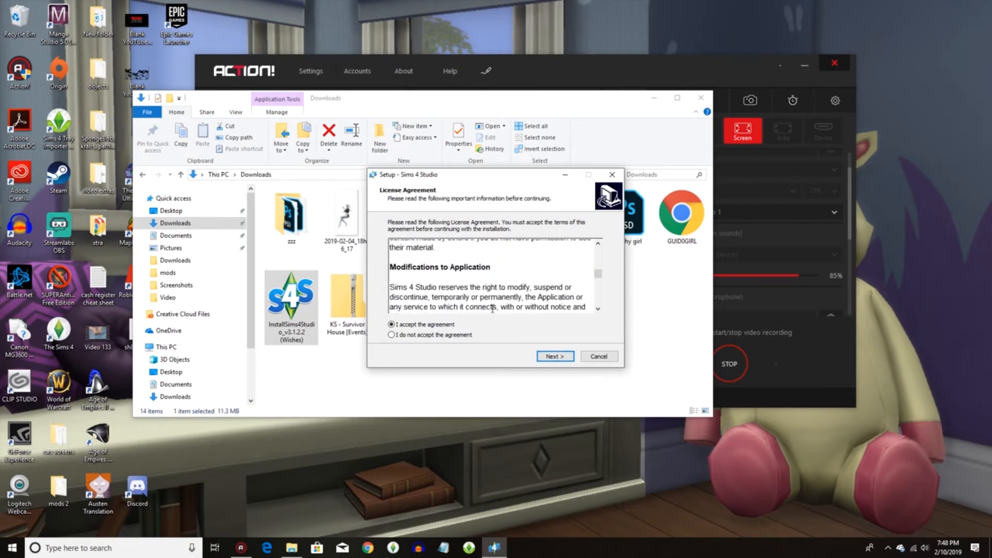
left_click(556, 356)
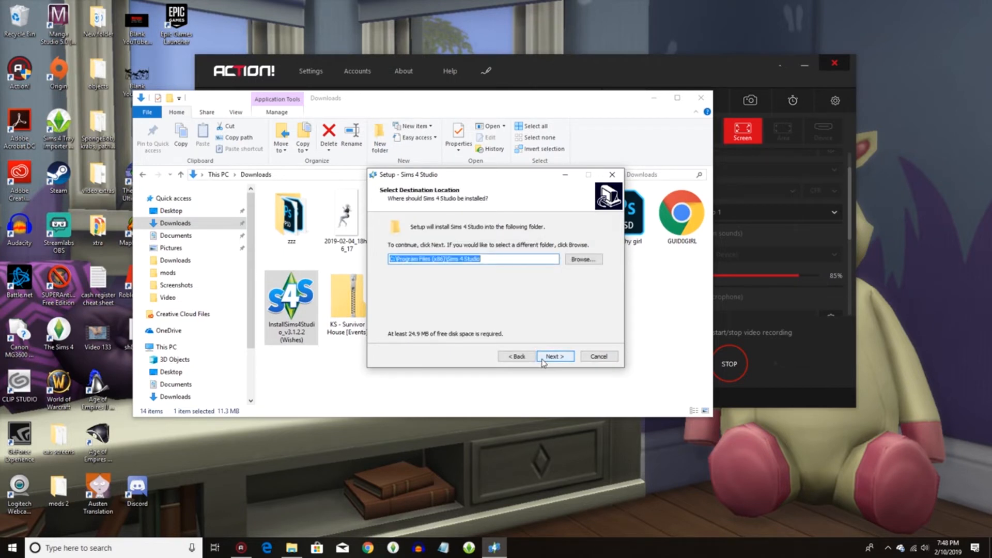
Keep the Program Files (x86) location and skip creating a Start Menu folder.
left_click(555, 356)
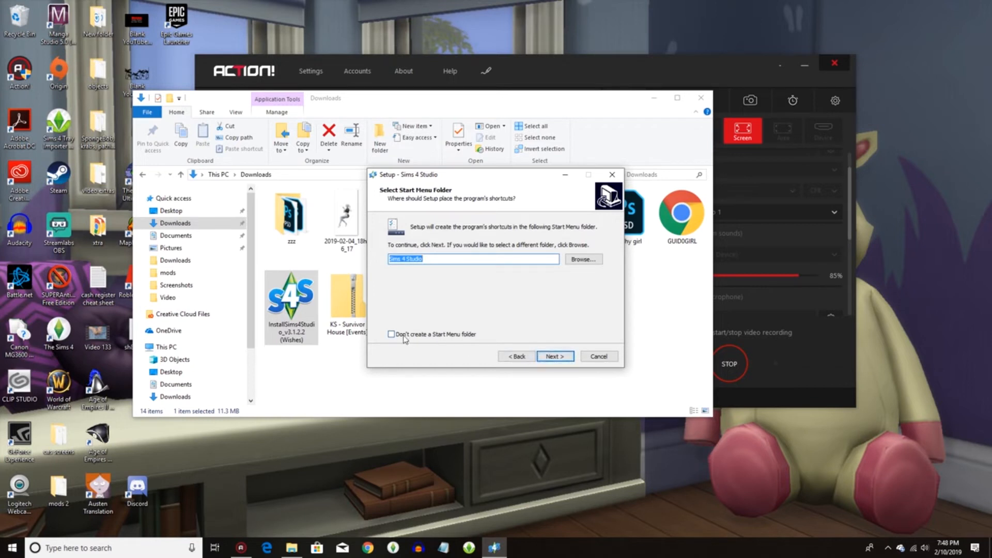
mouse_move(464, 345)
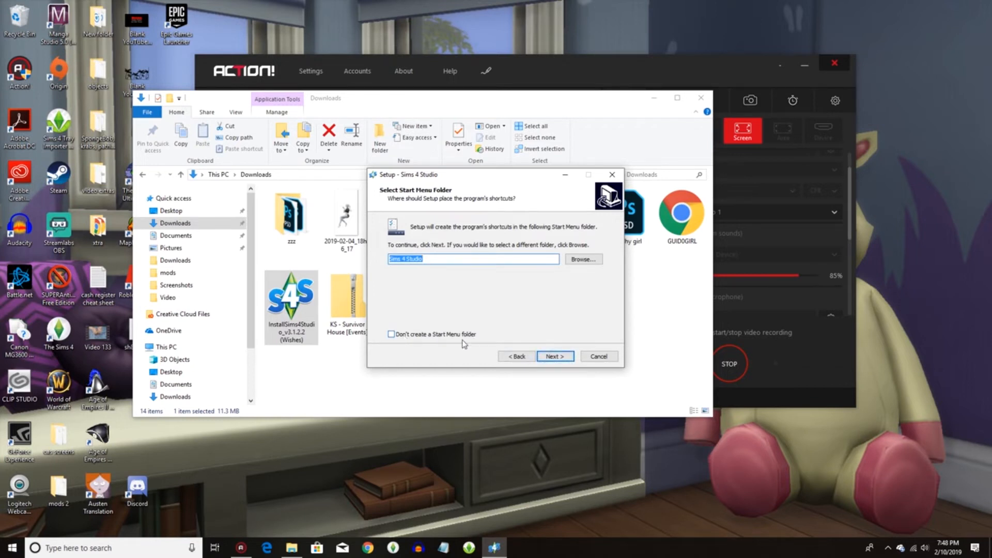
left_click(390, 335)
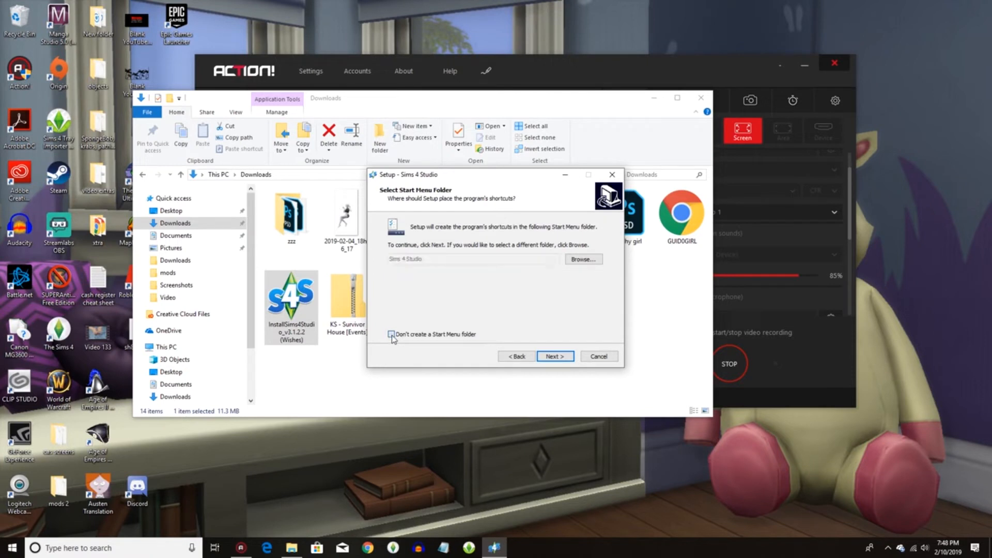
left_click(555, 355)
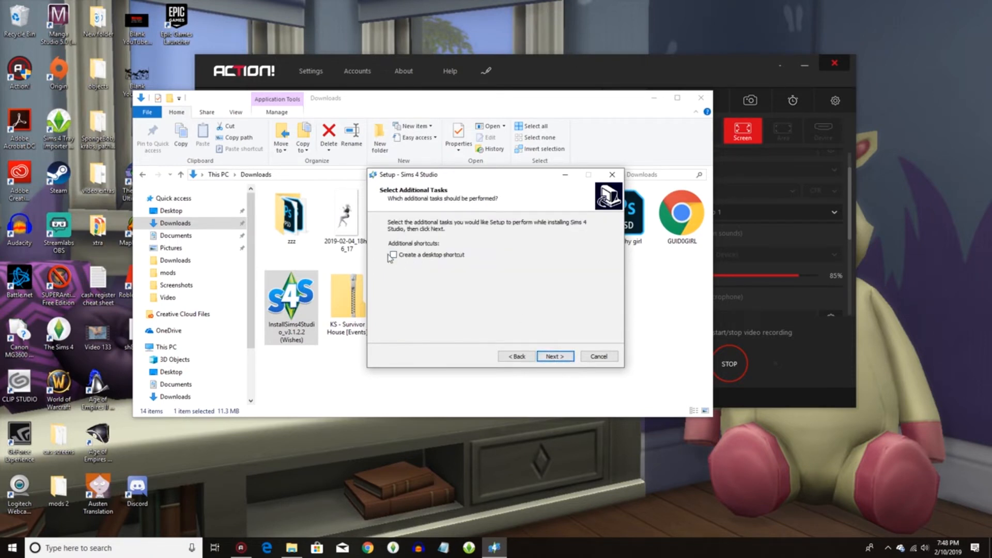
Add a desktop shortcut, install Sims 4 Studio, and finish the setup wizard.
left_click(555, 356)
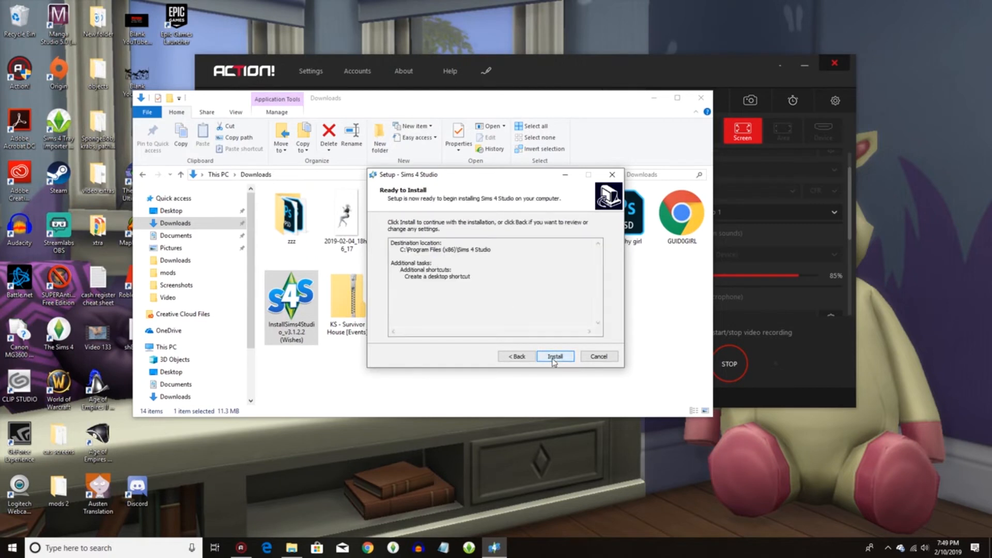
left_click(555, 355)
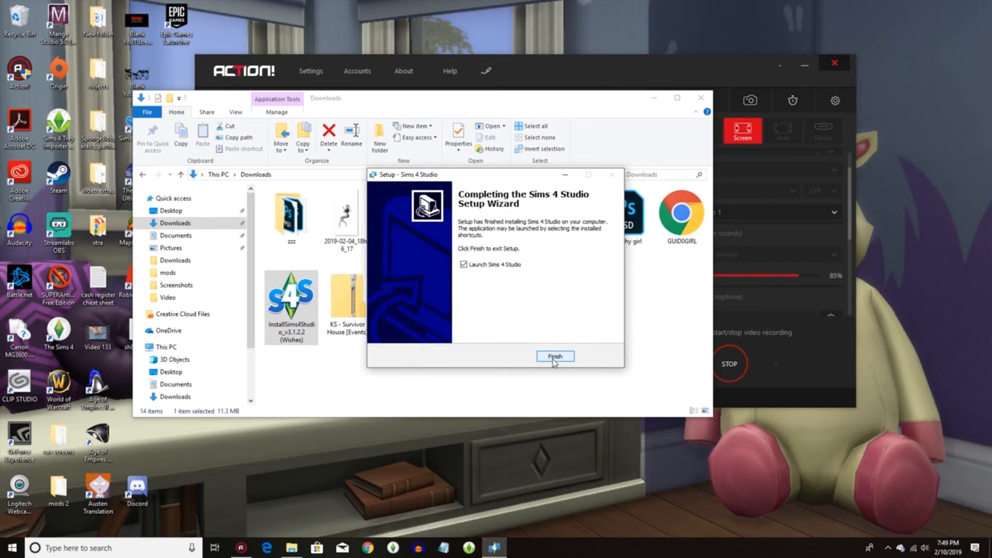
left_click(555, 355)
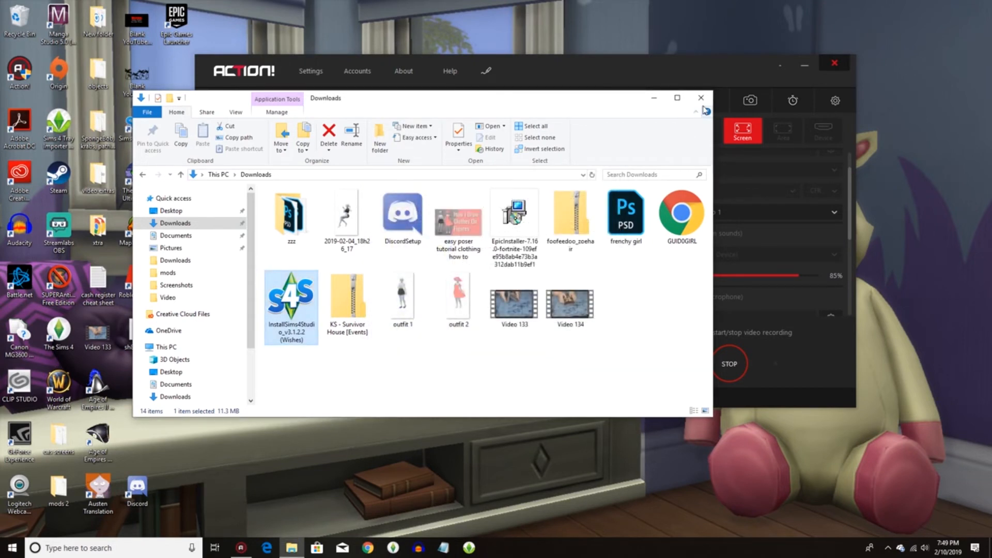
Close the Downloads window and open the My CC custom content manager in Sims 4 Studio.
left_click(701, 97)
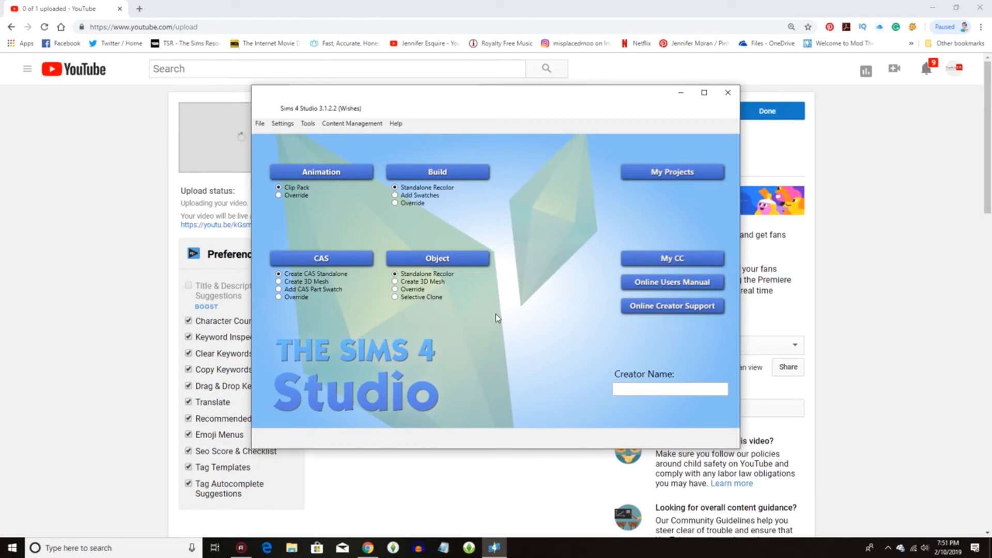
mouse_move(684, 263)
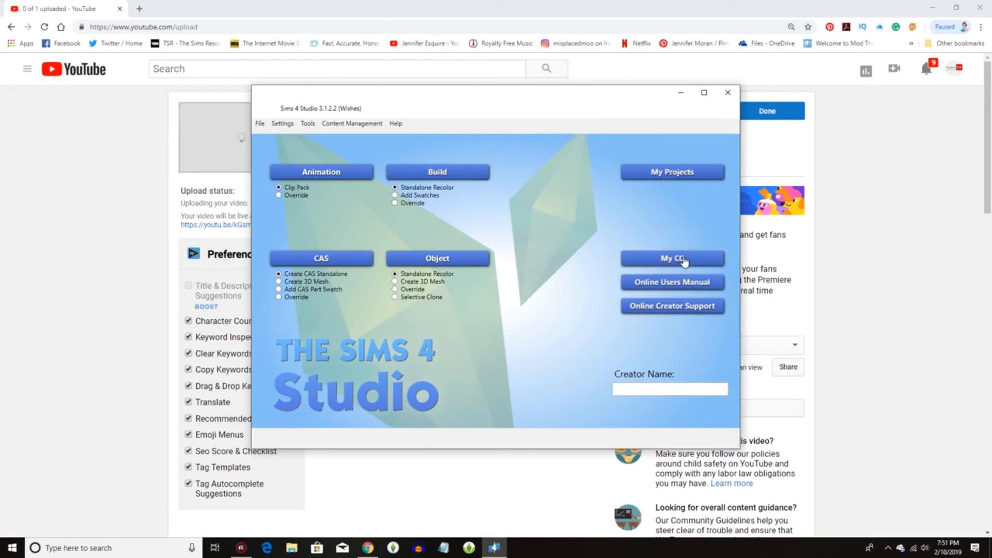
left_click(672, 259)
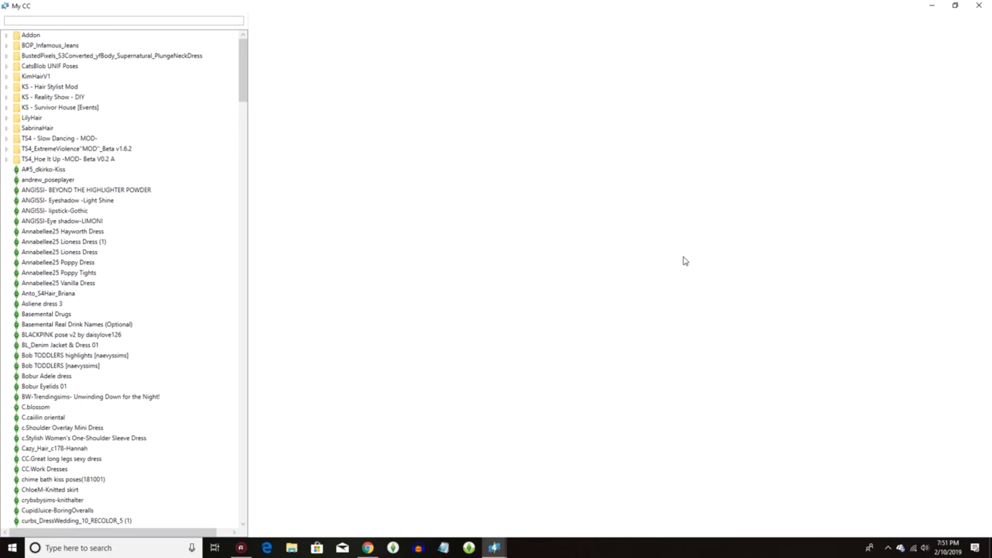
mouse_move(57, 44)
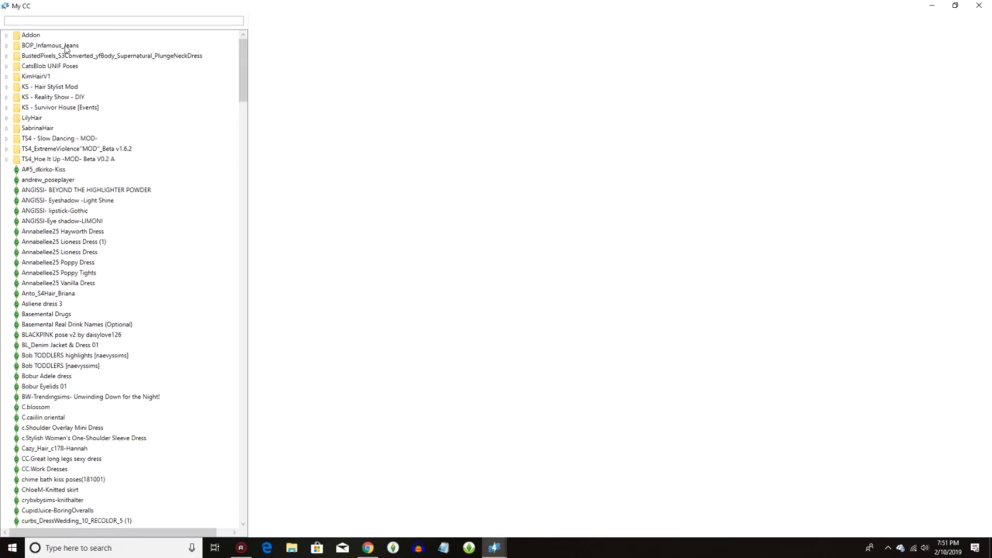
Preview the dkirko Kiss clip pack, andrew_poseplayer, and the ANGISSI highlighter powder.
scroll("down", 3)
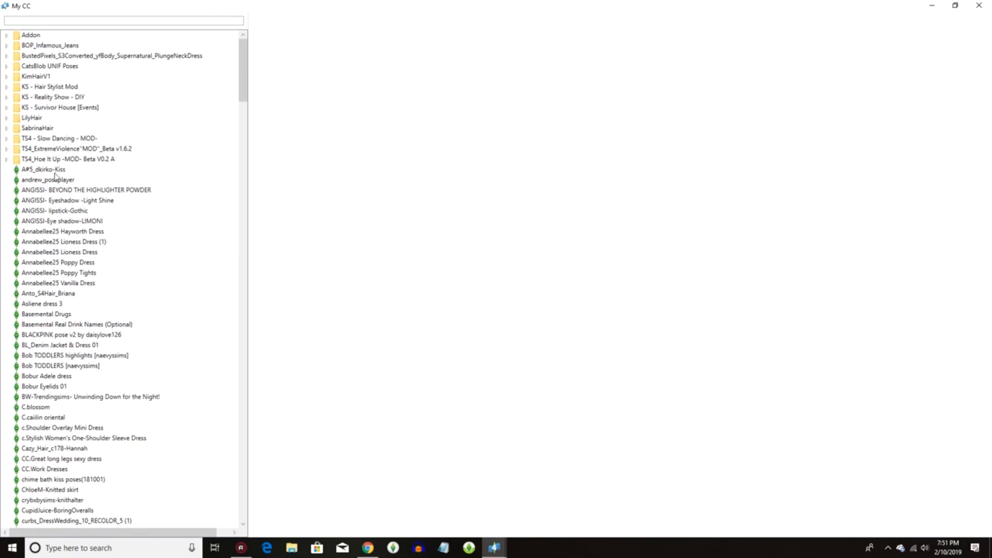
left_click(39, 169)
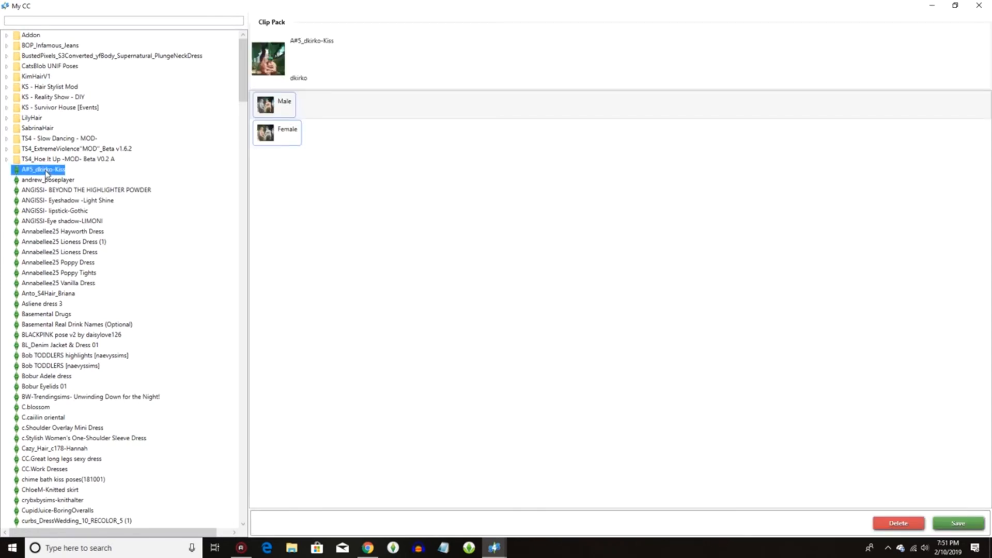
left_click(44, 180)
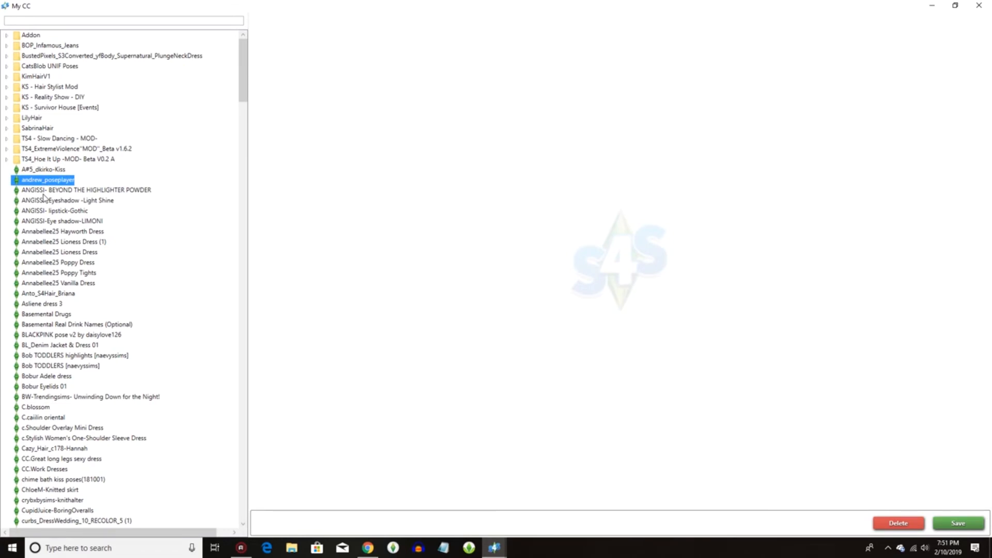
left_click(85, 191)
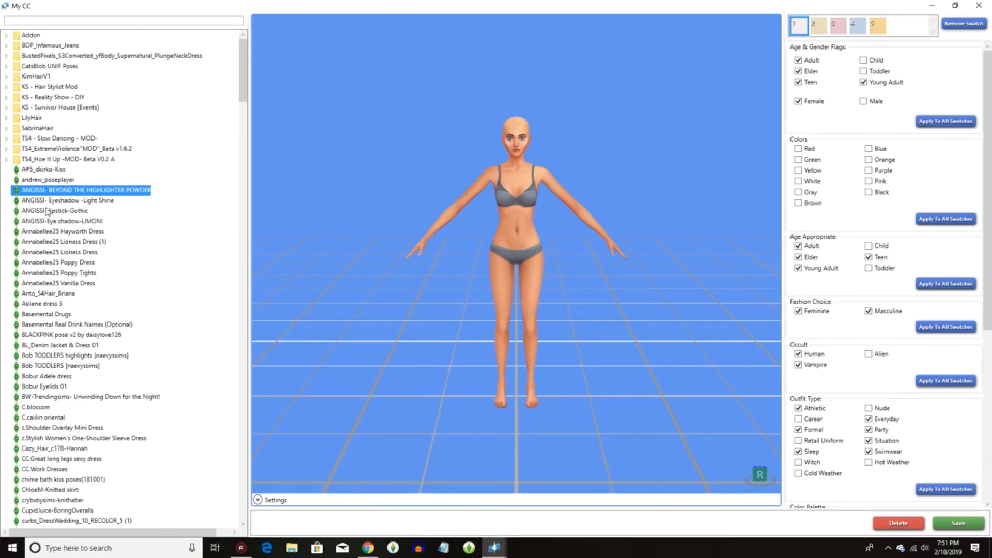
Preview the ANGISSI Gothic lipstick, then the Annabellee25 Lioness Dress with its tags.
left_click(50, 210)
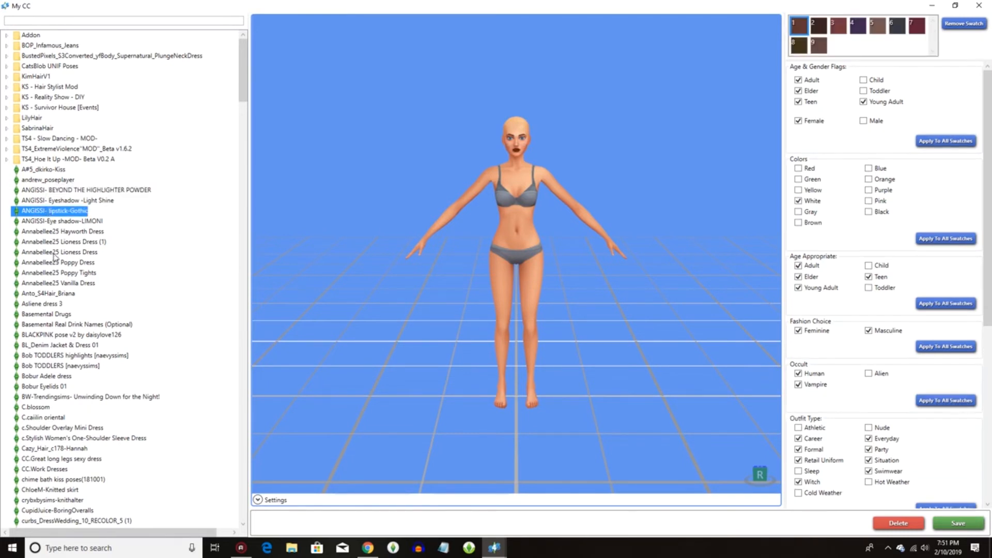
left_click(58, 252)
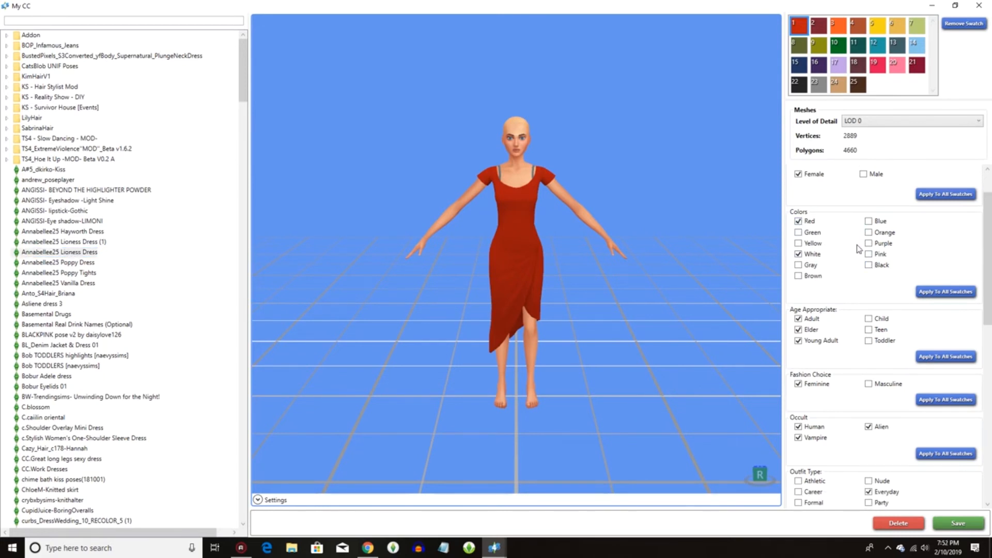
scroll("down", 3)
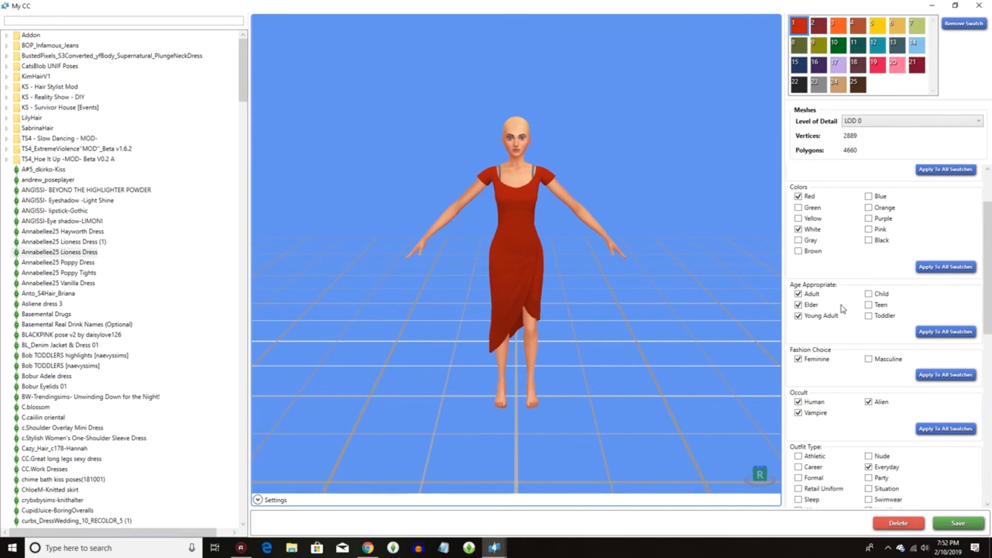
scroll("down", 3)
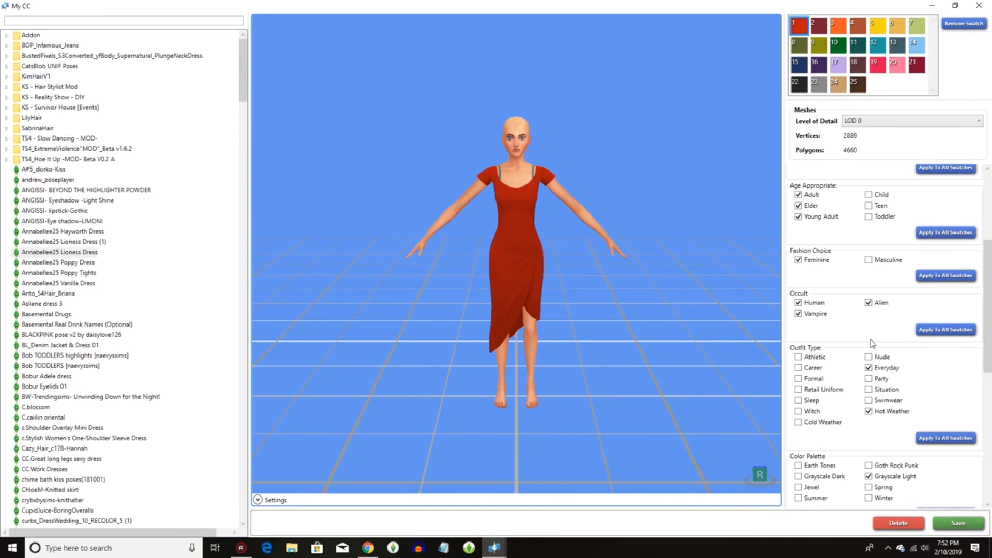
scroll("down", 3)
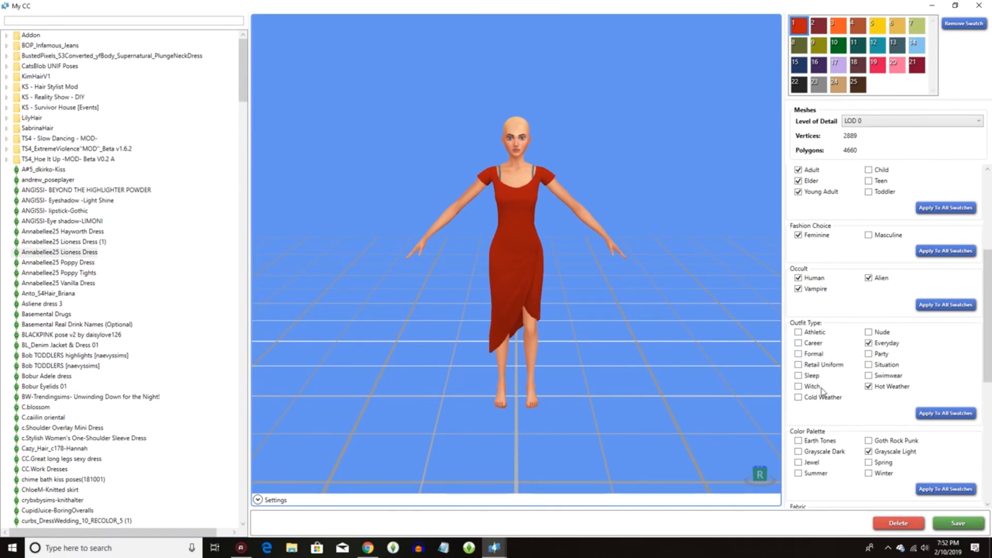
scroll("down", 3)
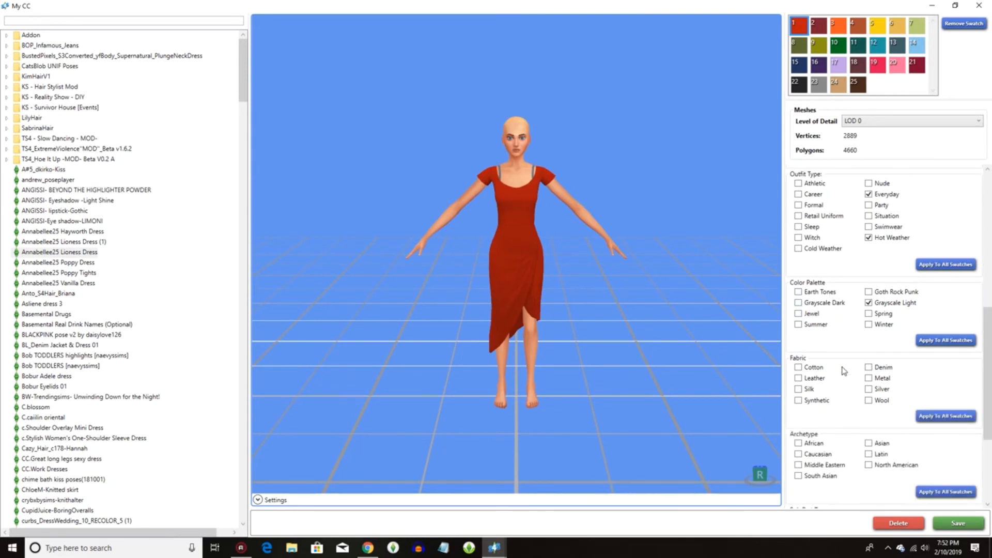
scroll("down", 3)
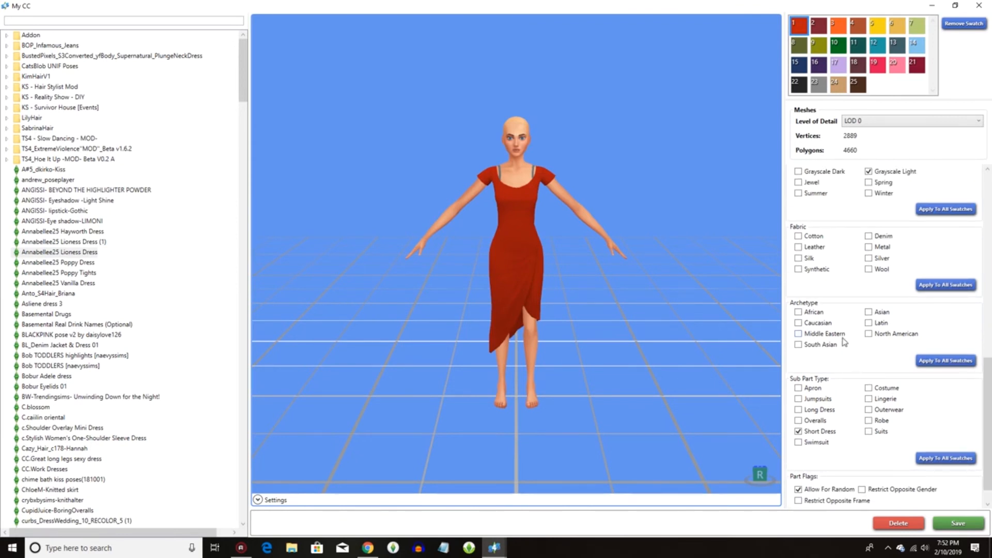
mouse_move(830, 314)
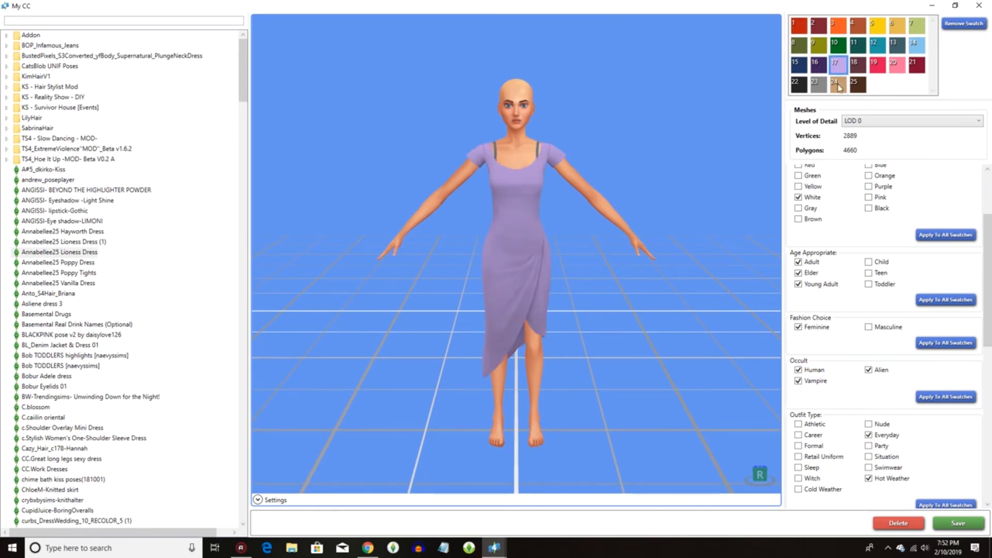
Show the Lioness Dress in the tan swatch 24 colour variation.
left_click(835, 83)
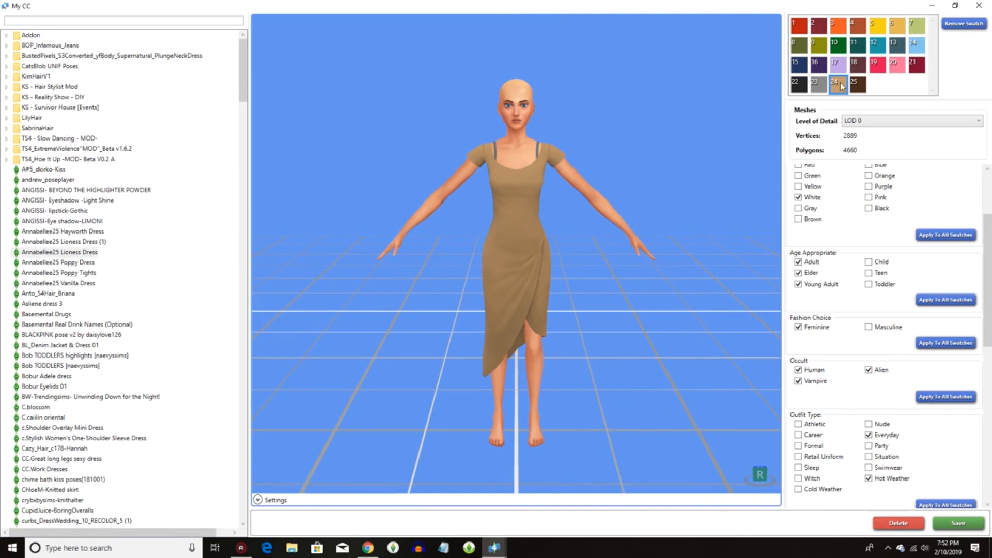
mouse_move(175, 99)
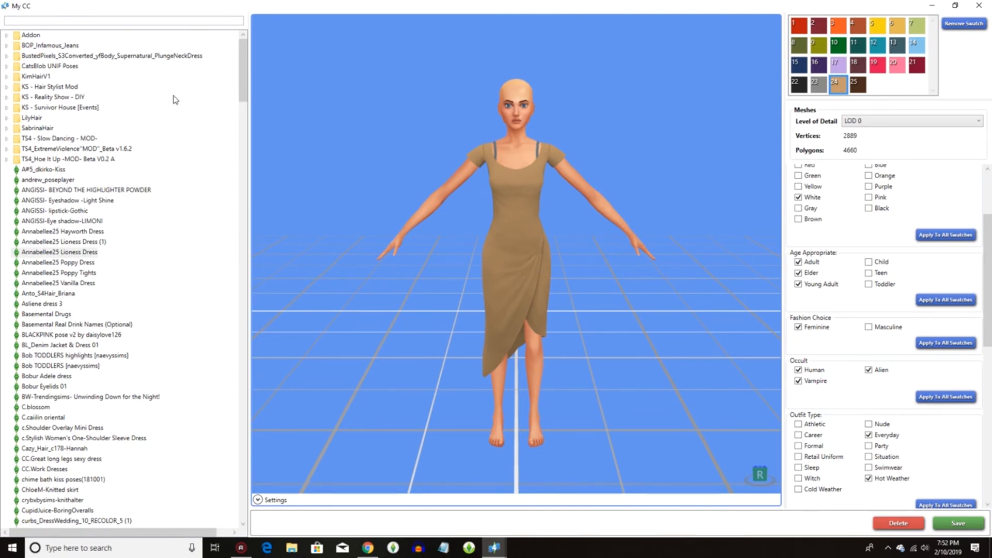
Preview the Annabellee25 Poppy Dress, the Anto Briana hair, then the teal Vanilla Dress in My CC.
left_click(54, 262)
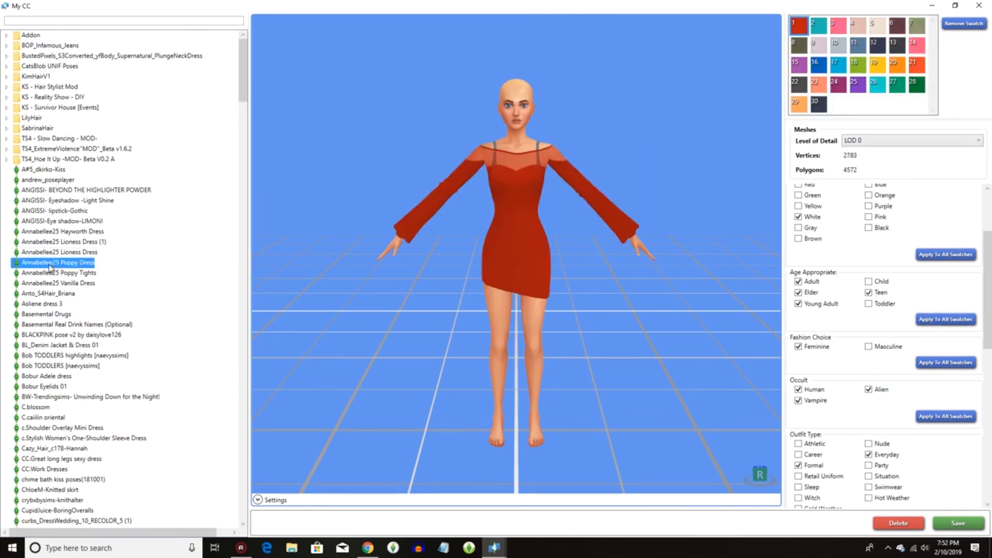
left_click(44, 294)
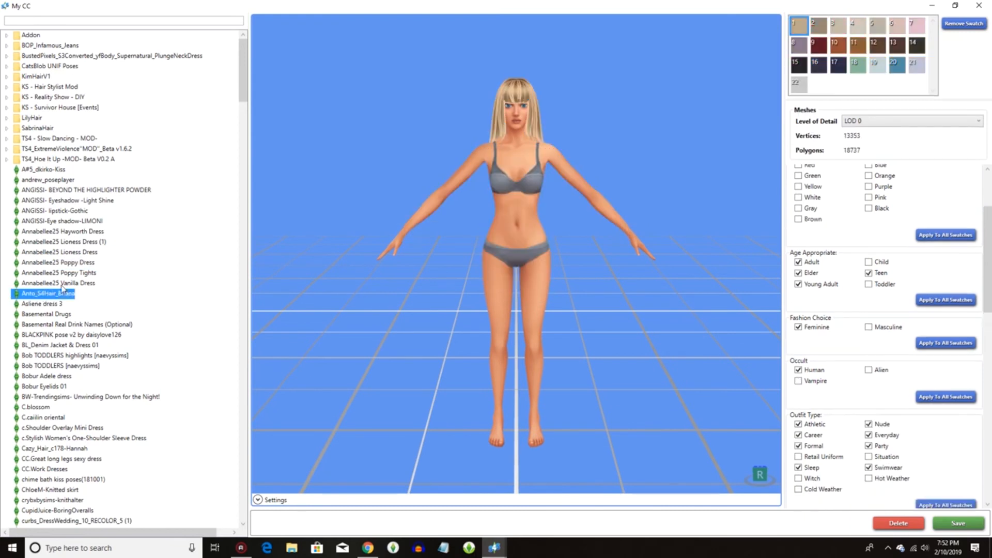
left_click(57, 282)
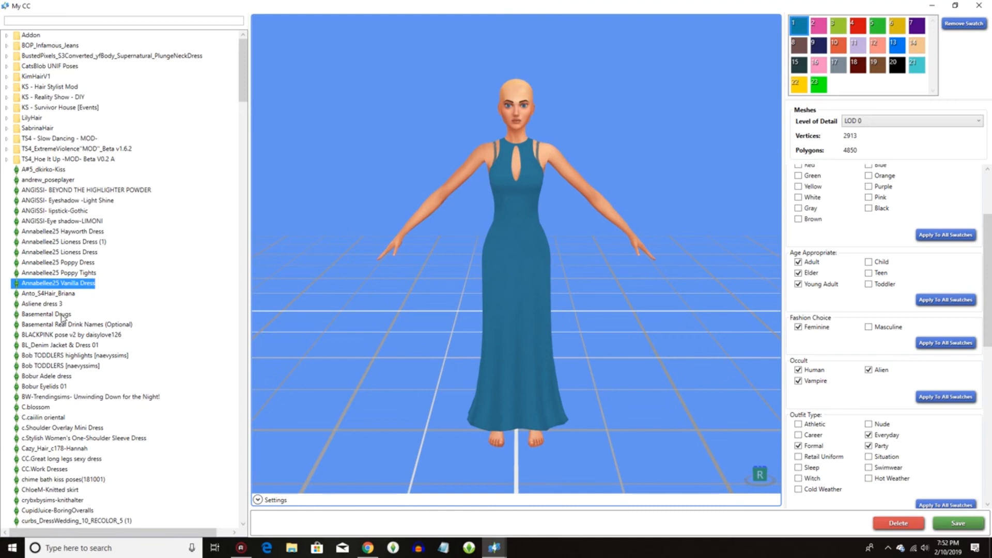
mouse_move(60, 366)
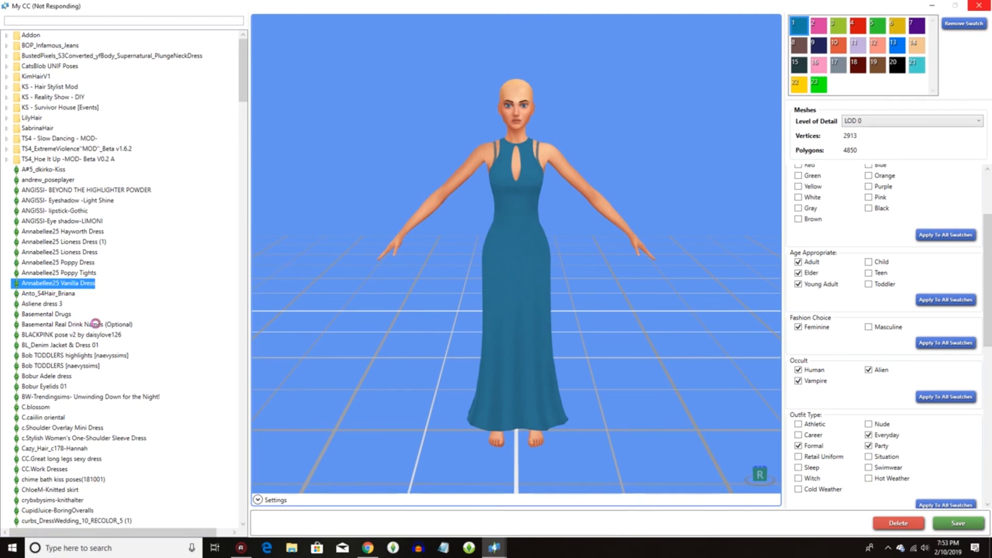
mouse_move(568, 179)
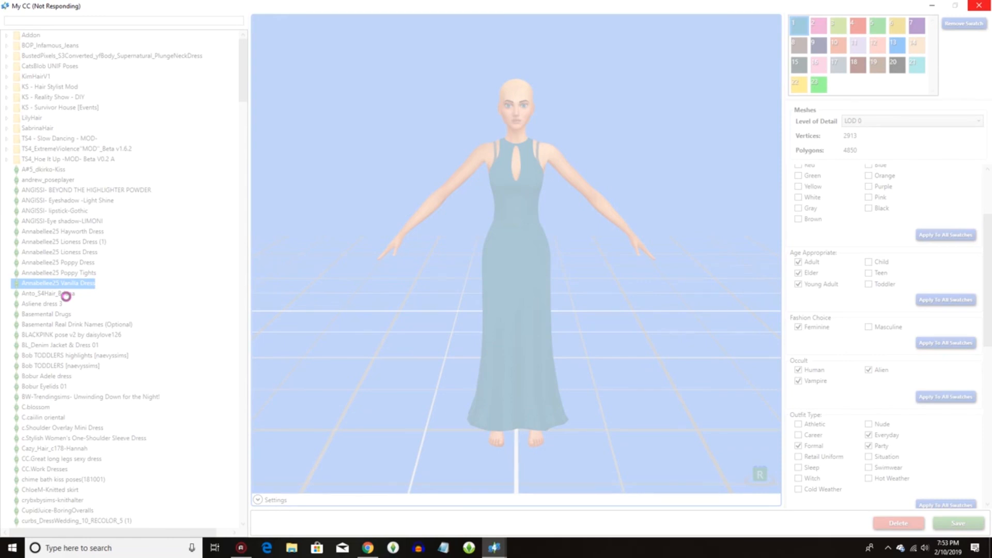
mouse_move(66, 263)
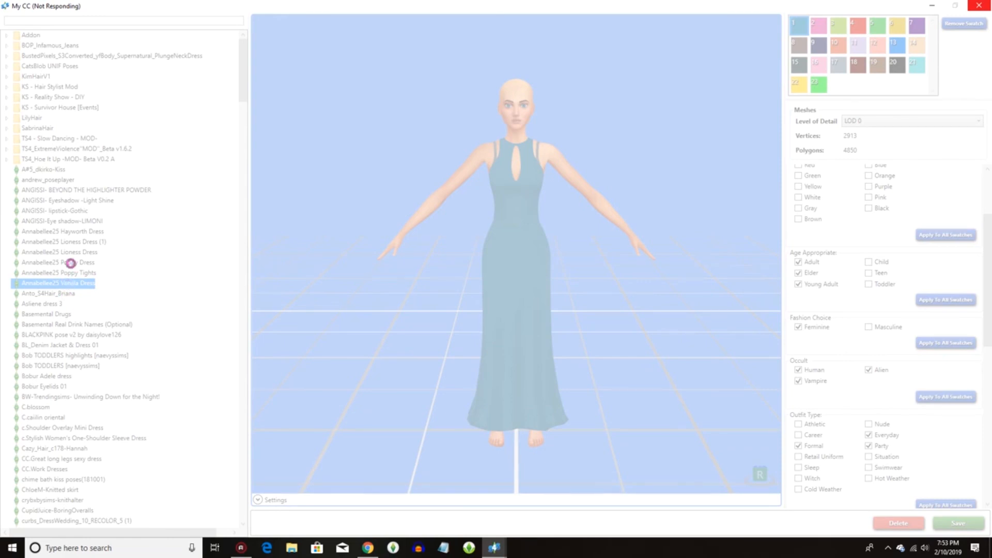